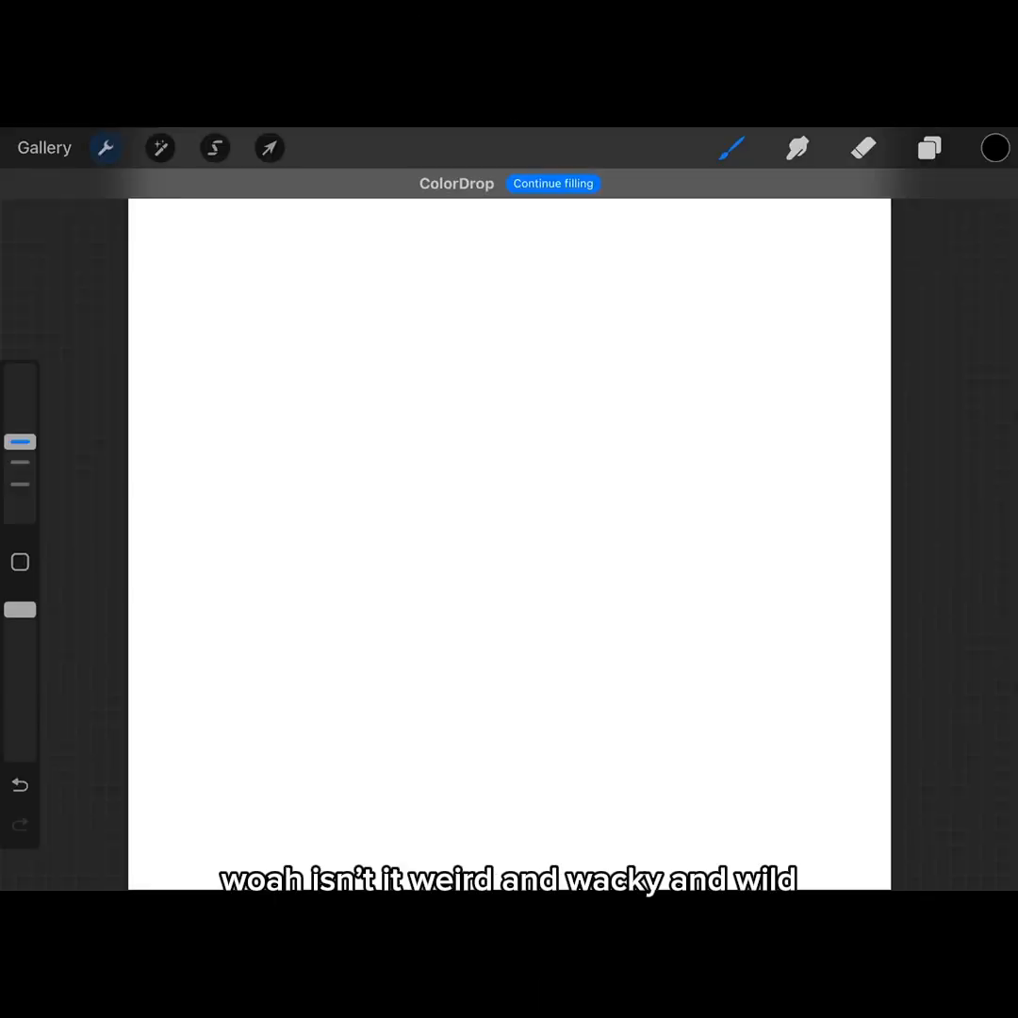
Step: Enable the Drawing Guide with radial symmetry, splitting the canvas into eight slices
click(106, 147)
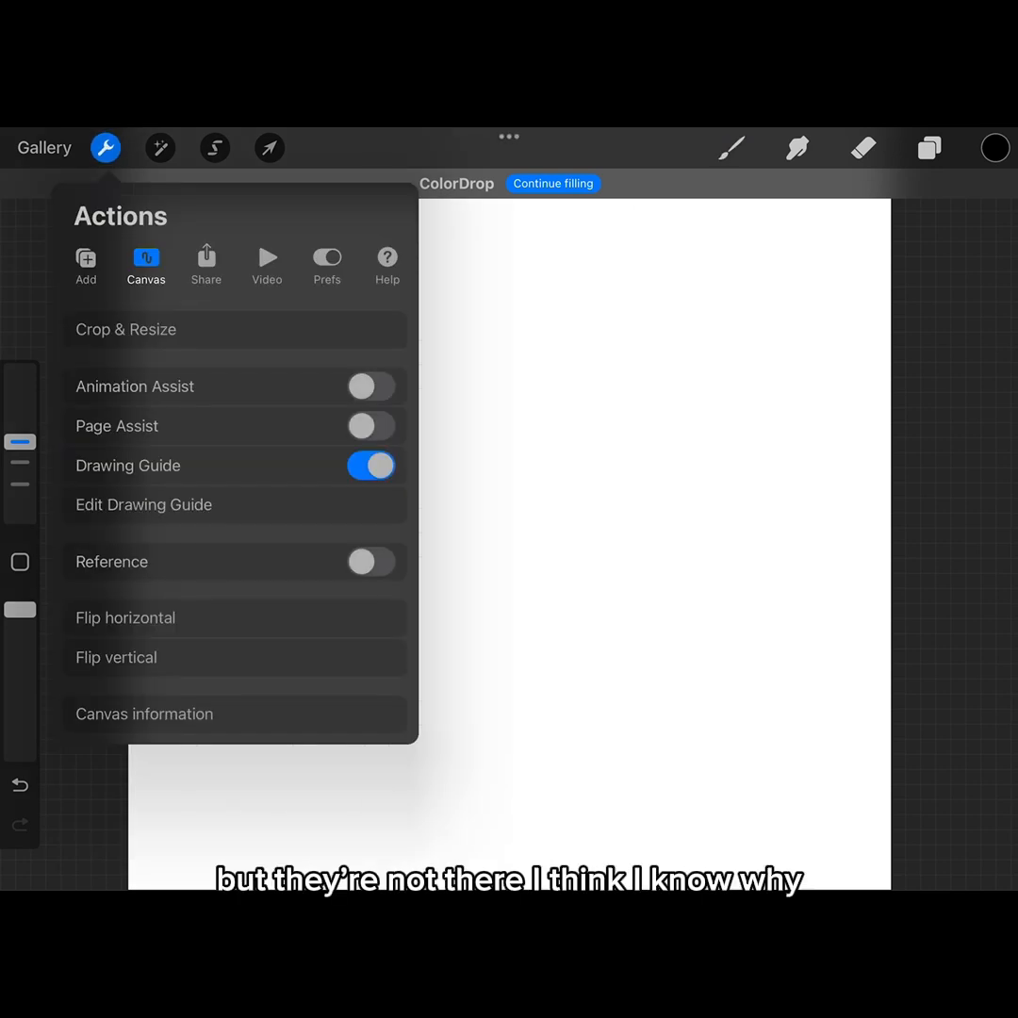
click(143, 505)
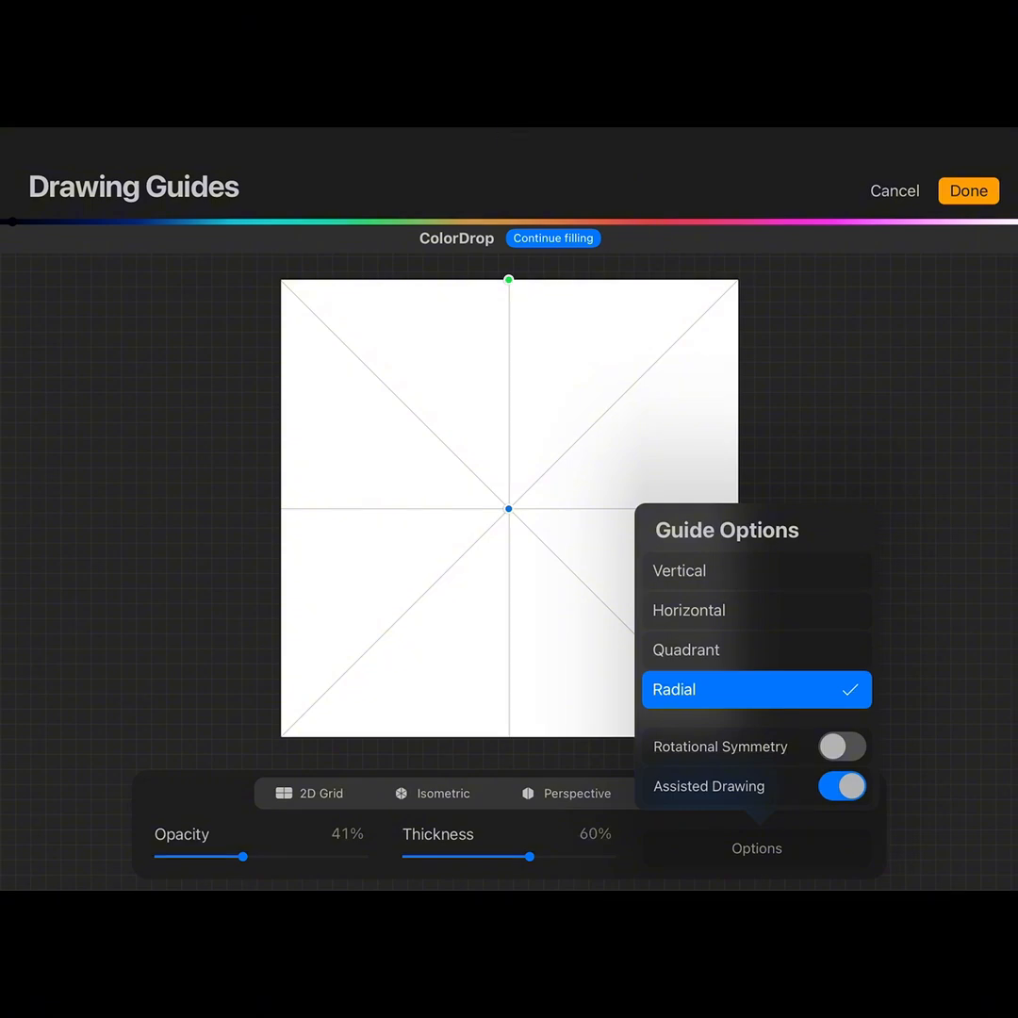
click(969, 191)
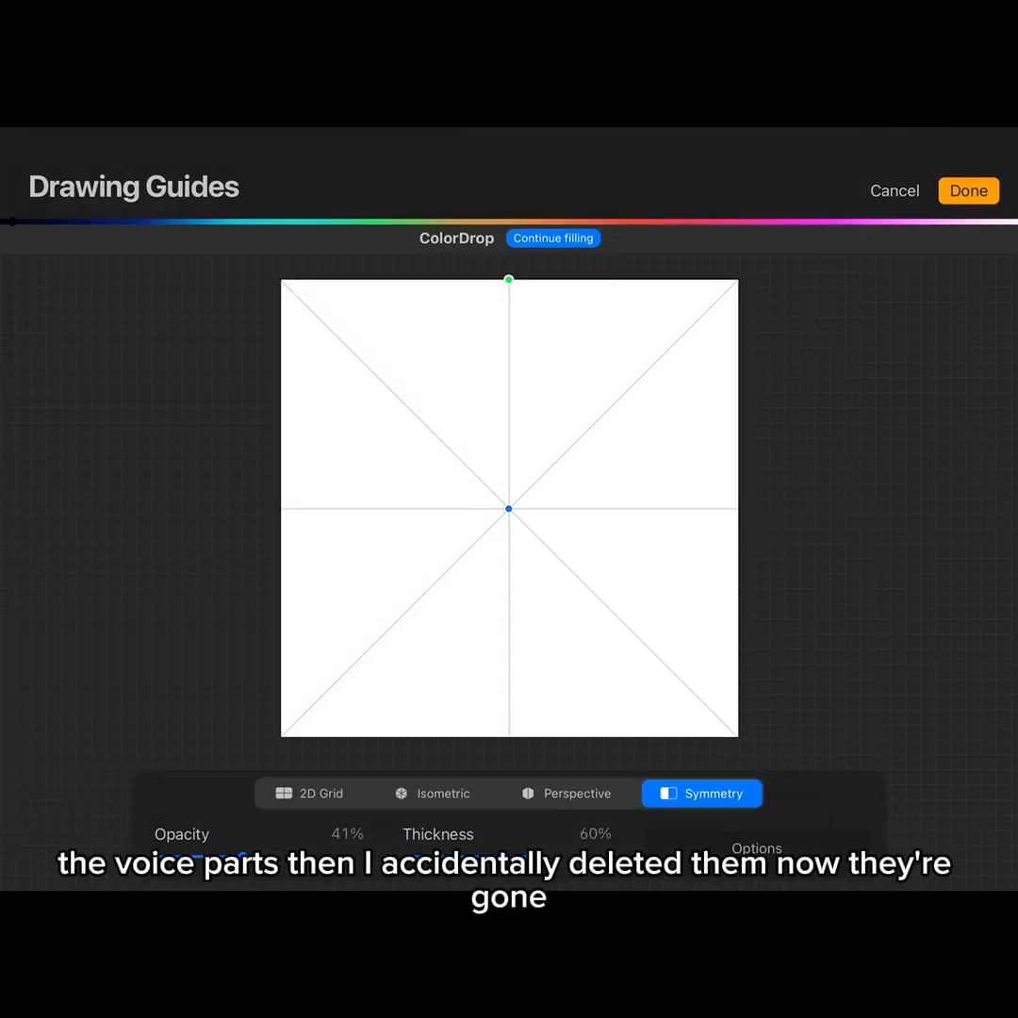
Step: Apply the radial guide and draw overlapping circles mirrored across all eight segments
click(969, 191)
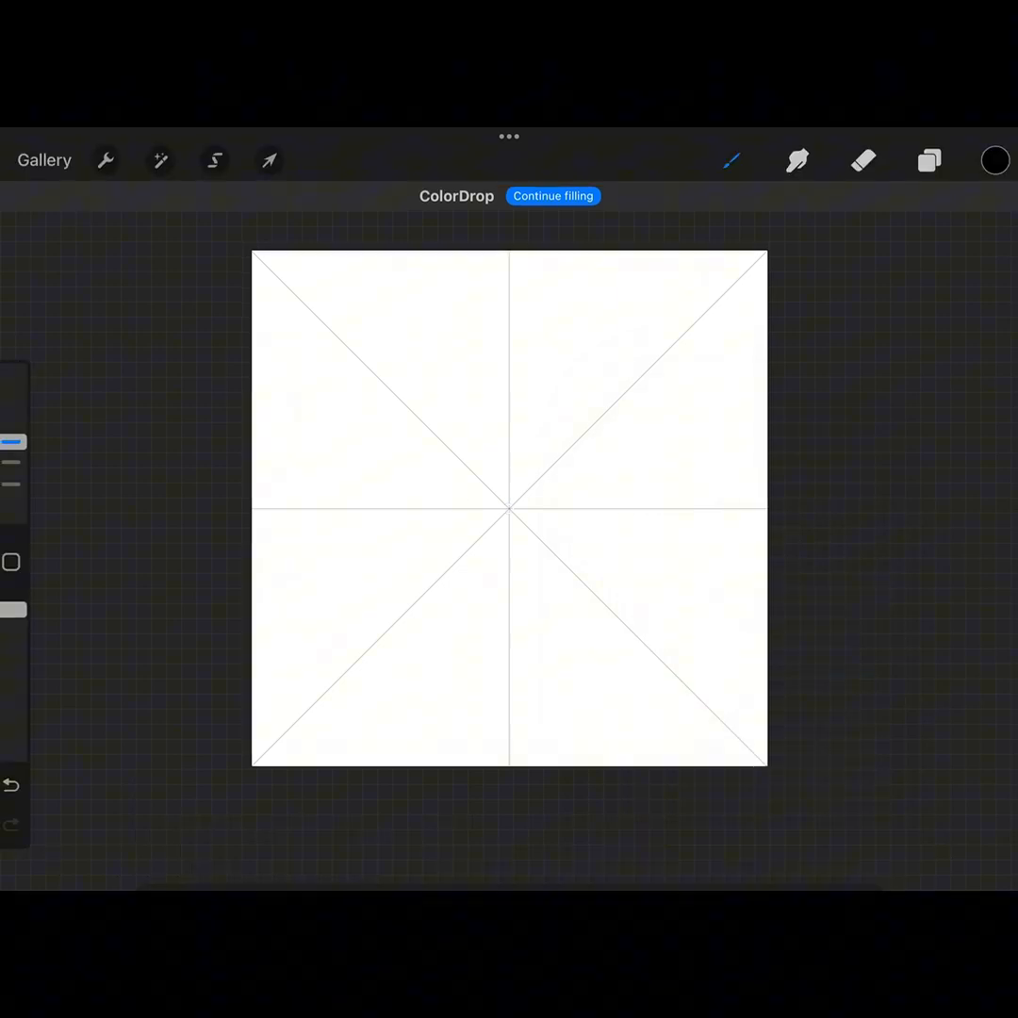
click(930, 158)
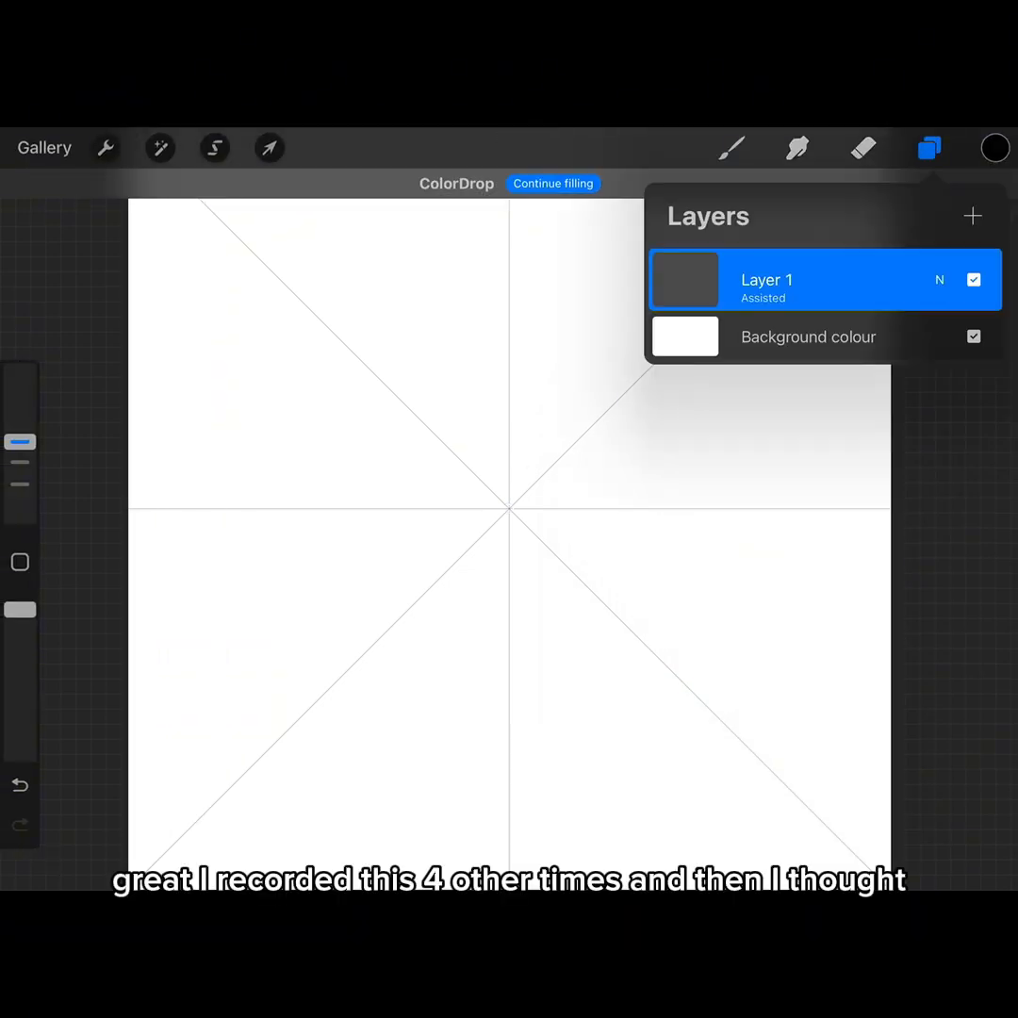
click(929, 147)
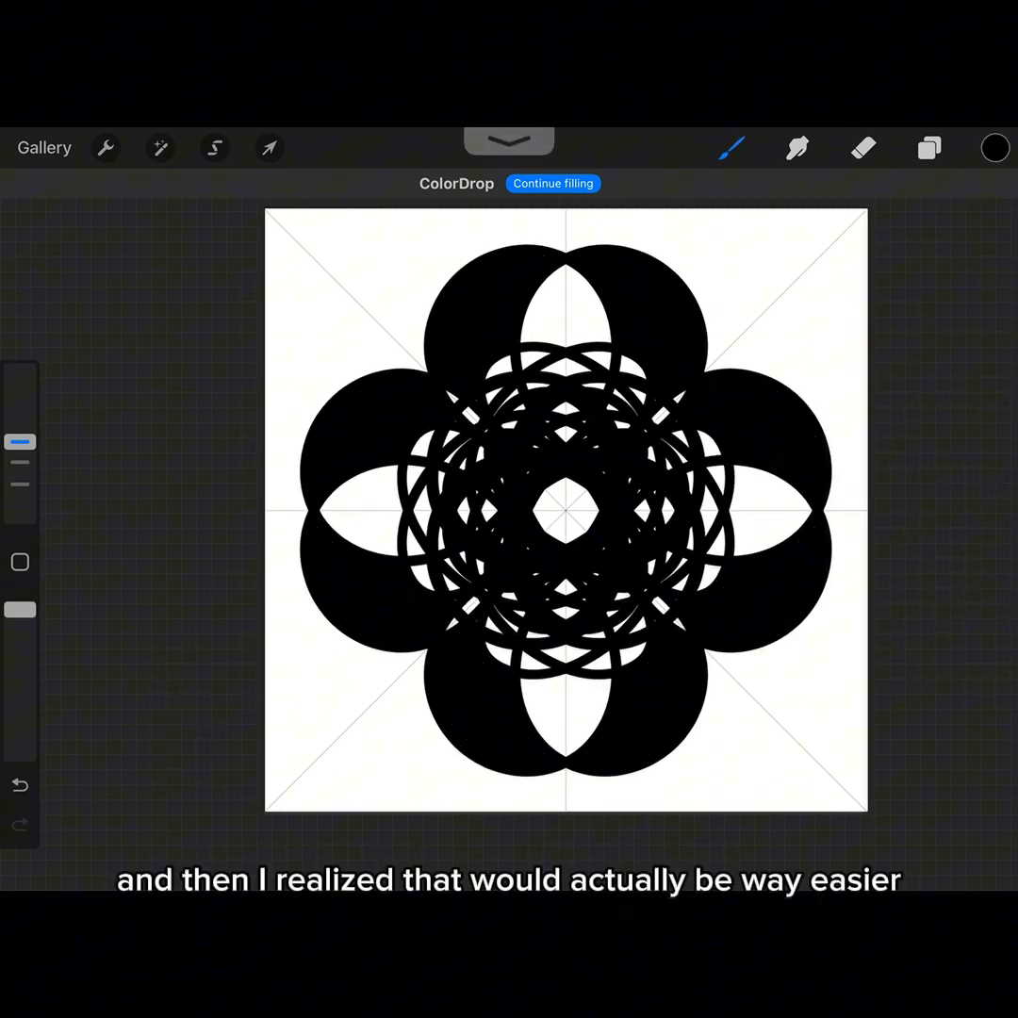
Step: Liquify the circles with Twirl Right into swirls and set the background colour to black
click(158, 147)
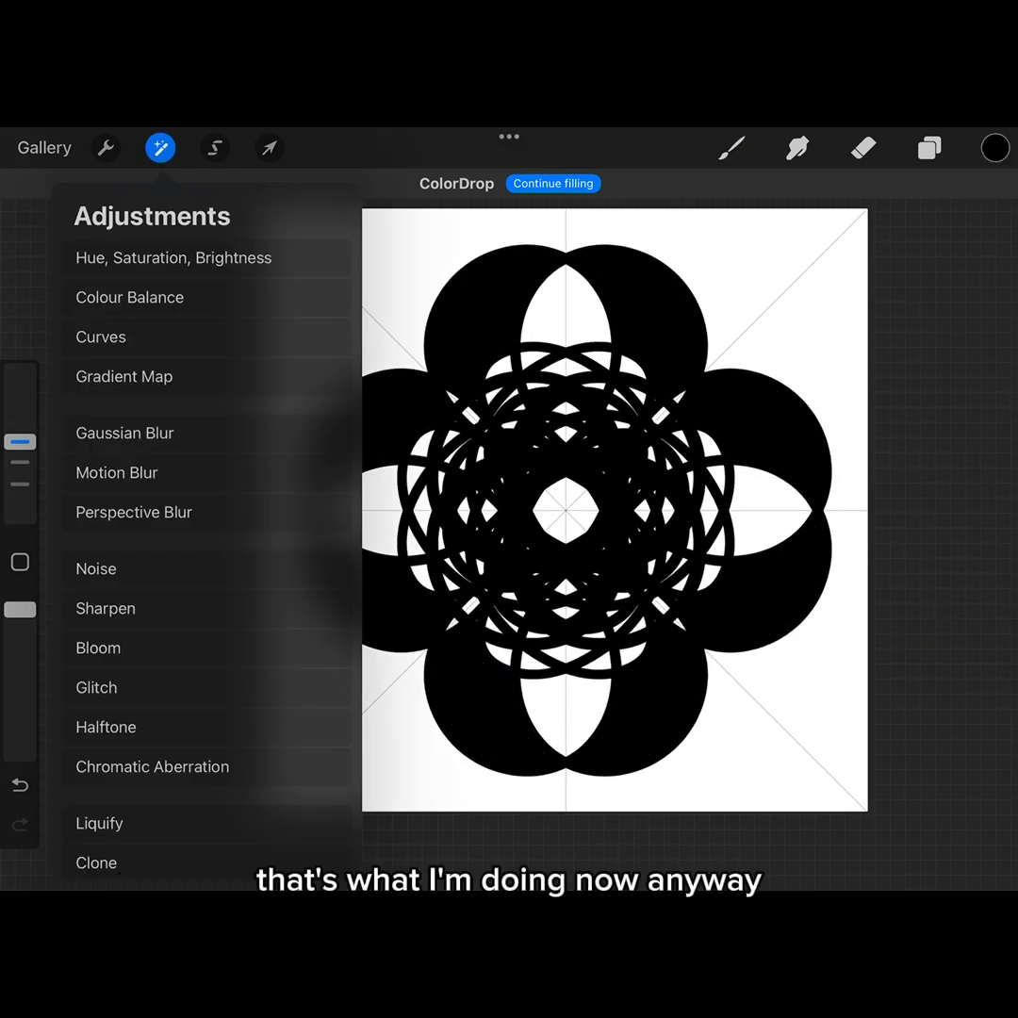
click(98, 822)
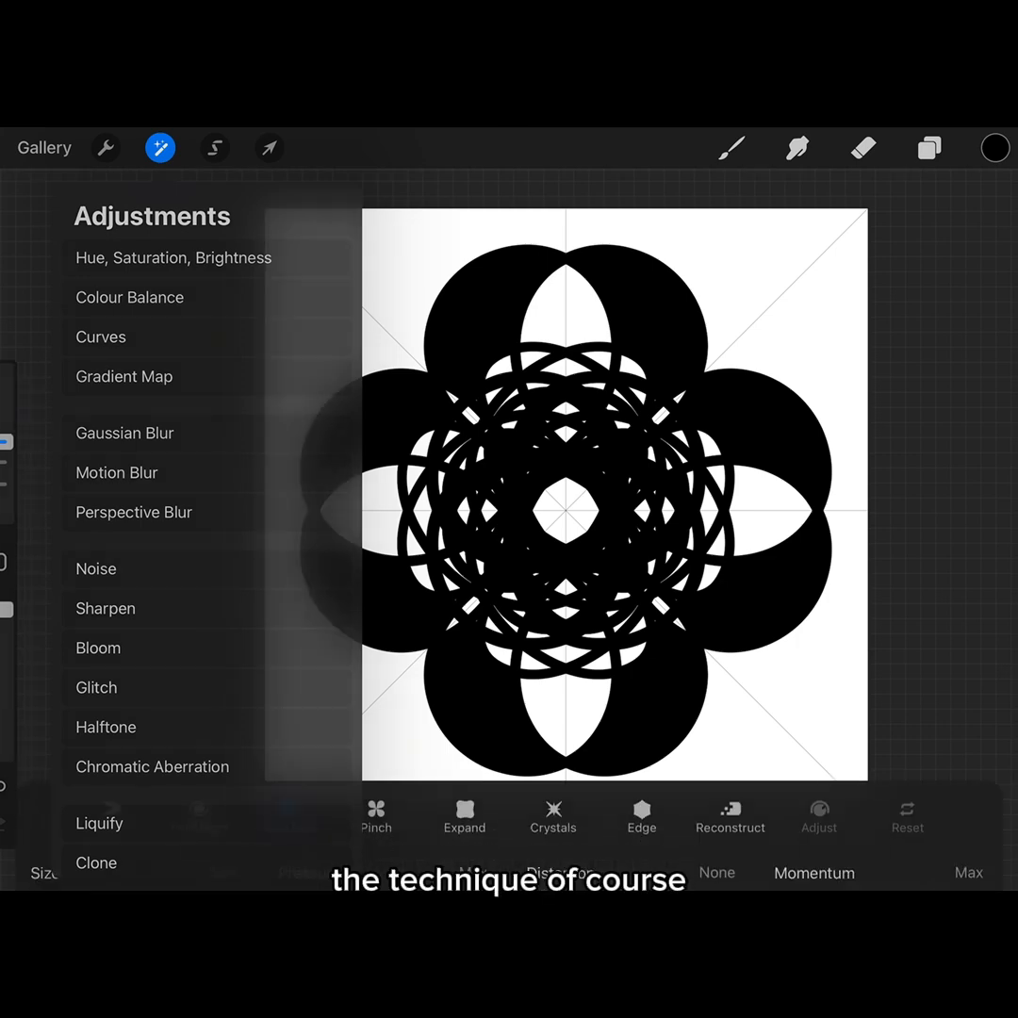
click(98, 822)
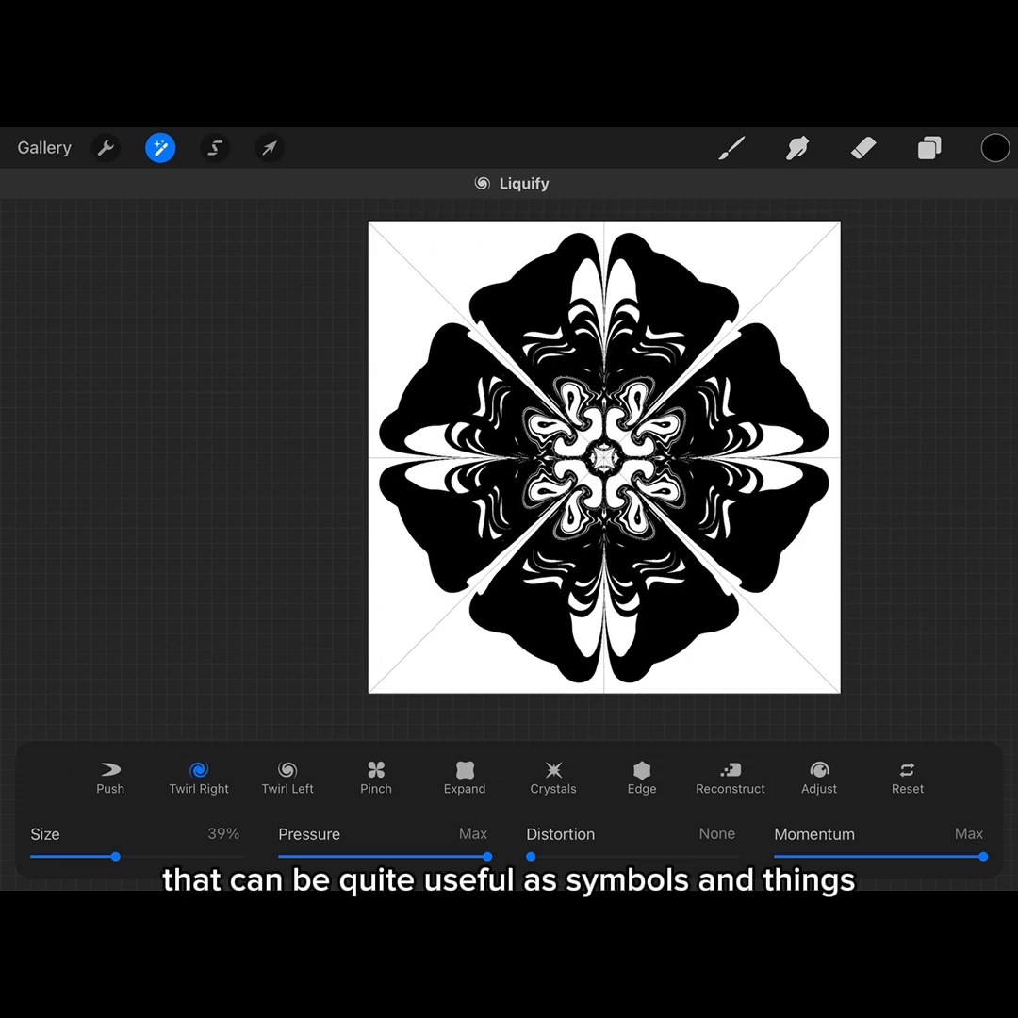
drag(117, 856, 247, 856)
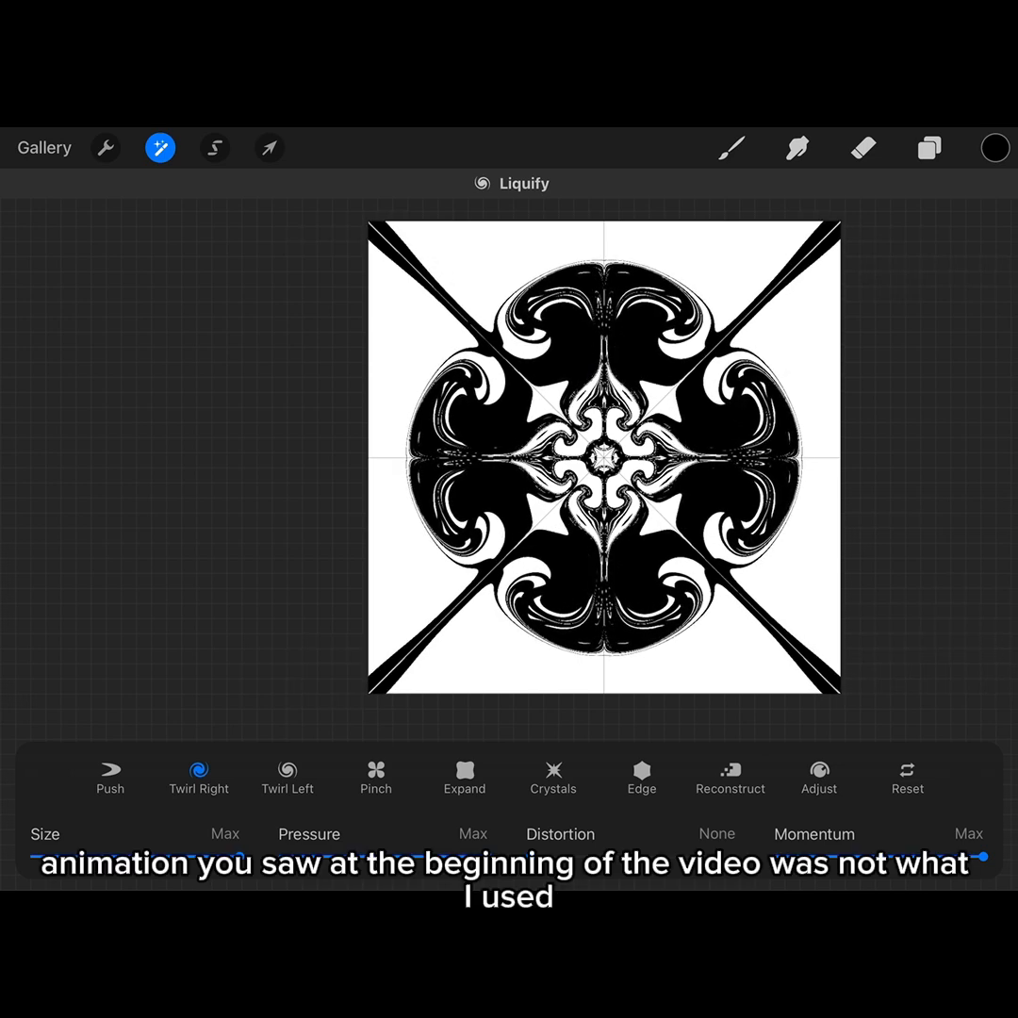
click(930, 147)
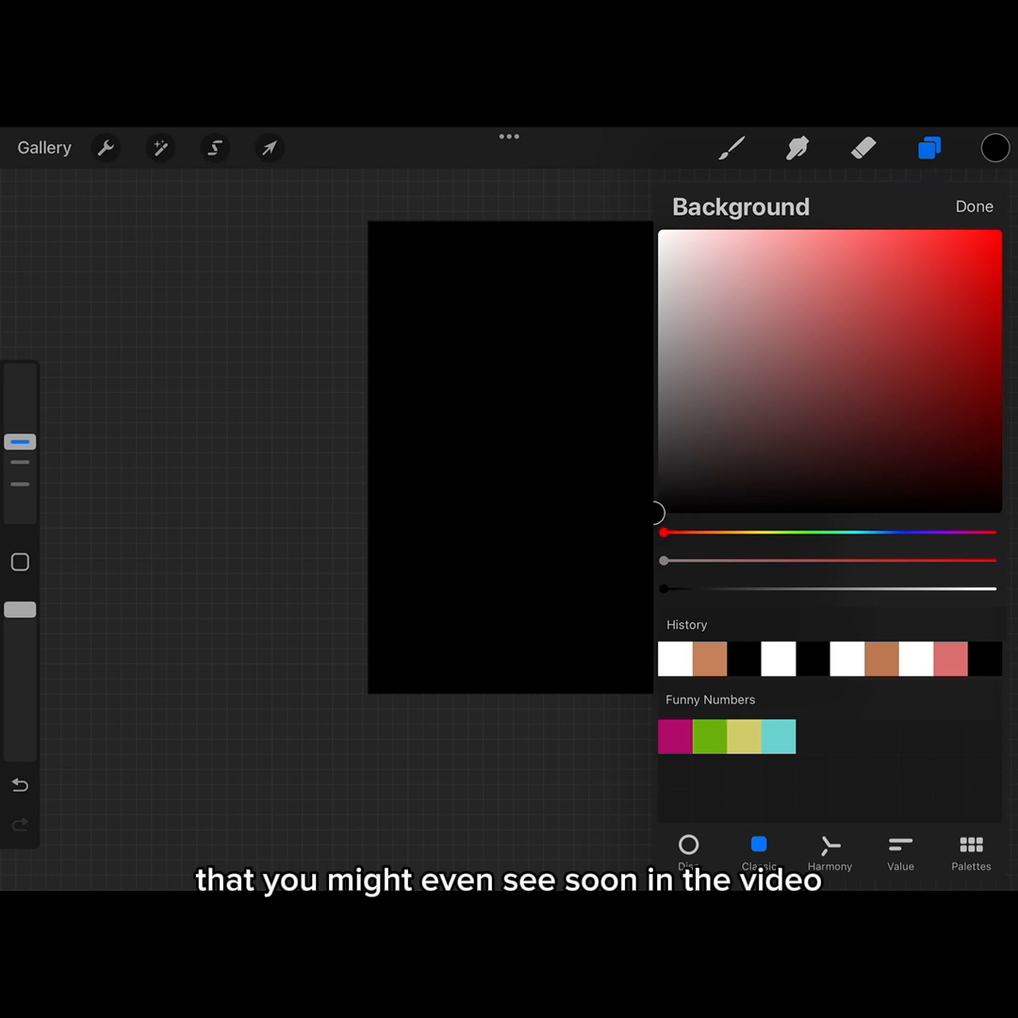
Step: Draw looping purple strokes with the Elements > Flames brush under symmetry
click(731, 147)
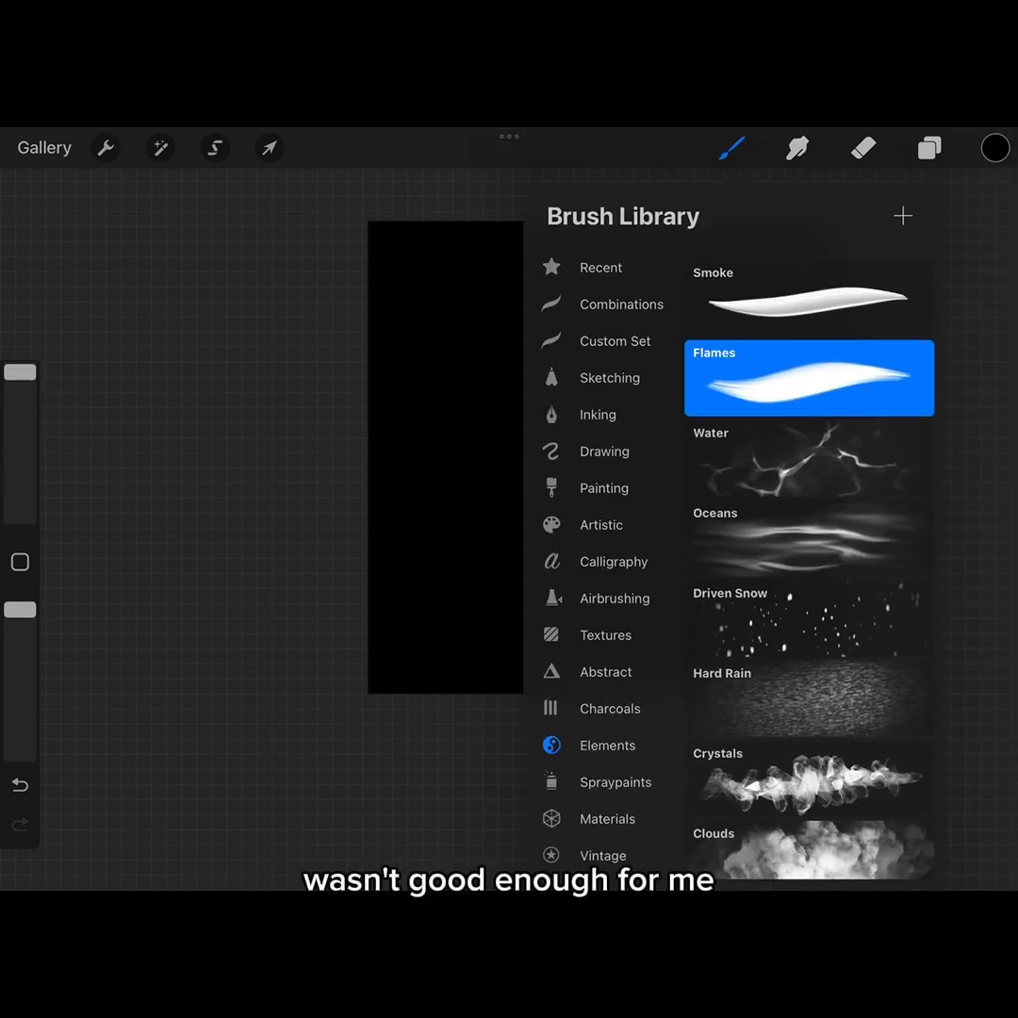
click(993, 147)
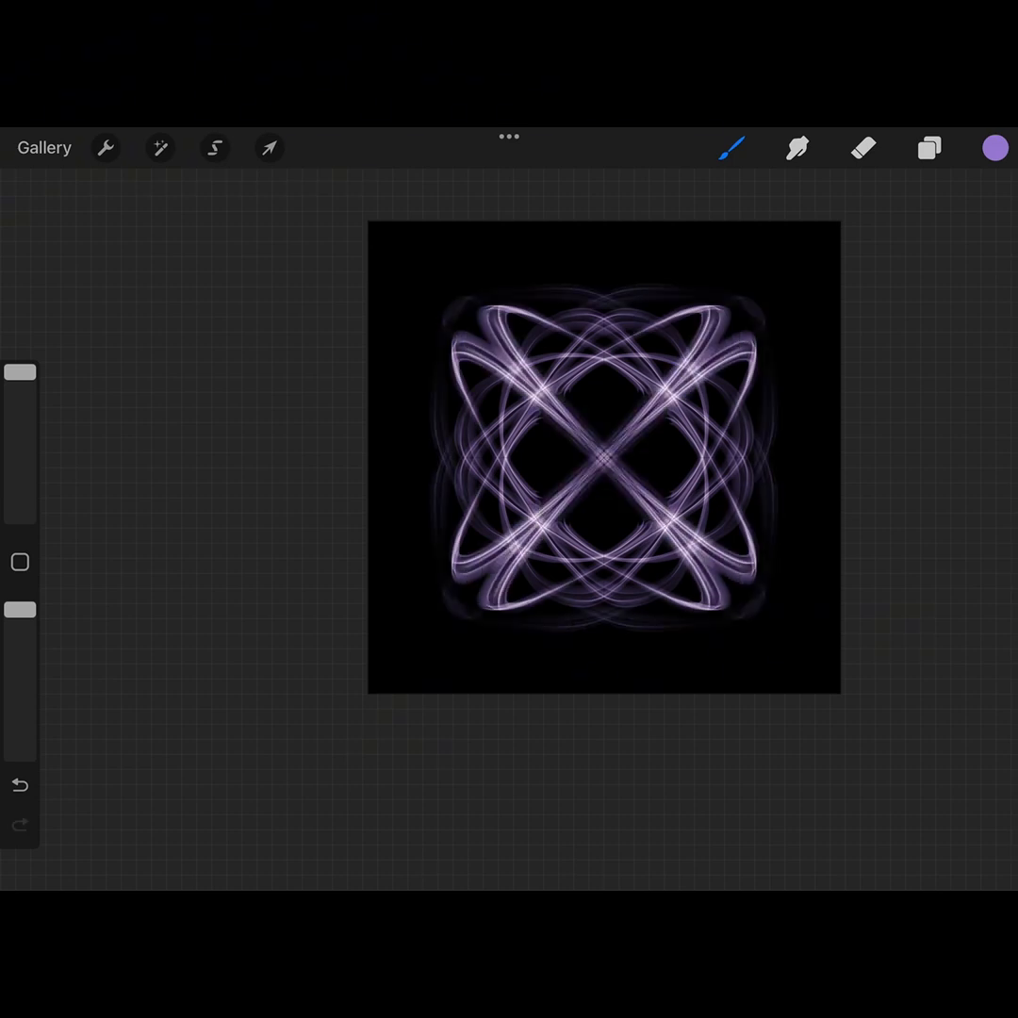
Step: Liquify the symbol with Push and Twirl Right into an eight-pointed star with curled tips
click(160, 147)
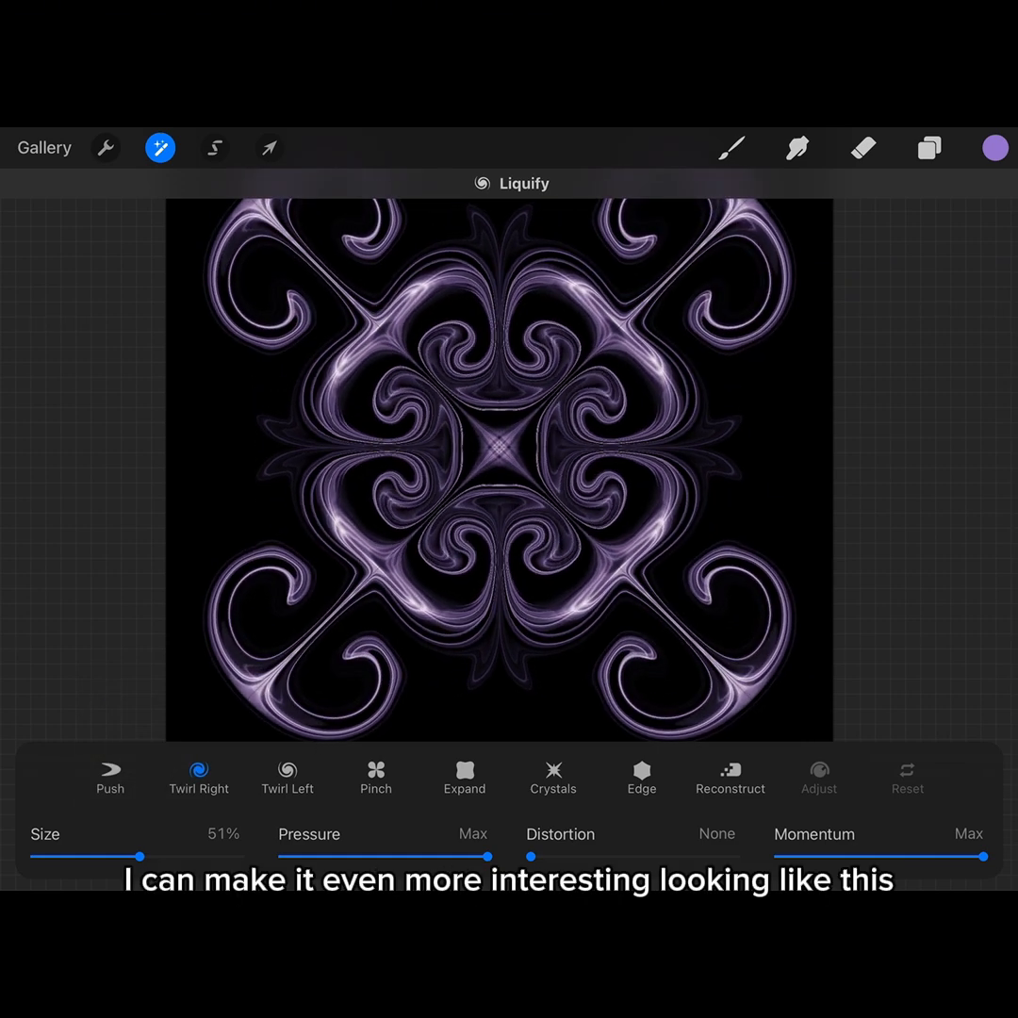
drag(532, 859, 694, 860)
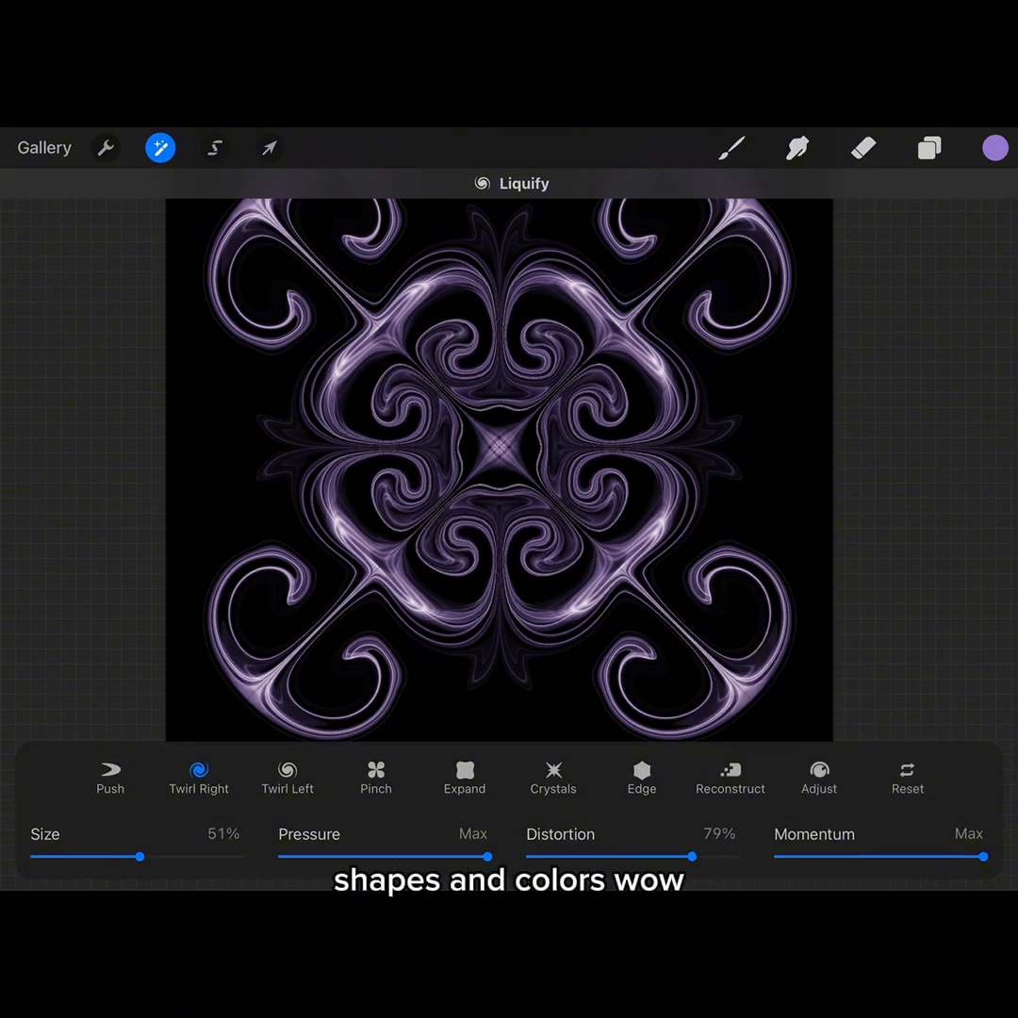
drag(500, 453, 499, 471)
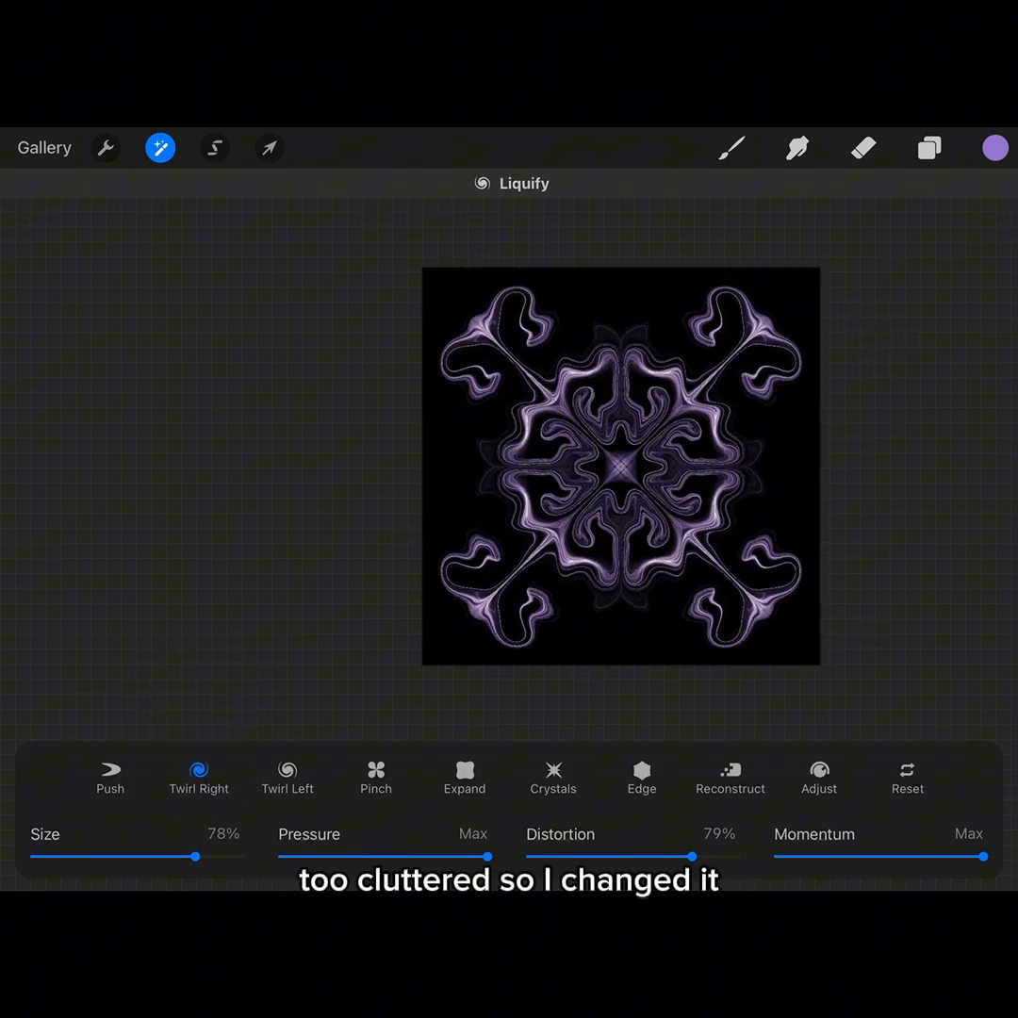
drag(695, 856, 543, 856)
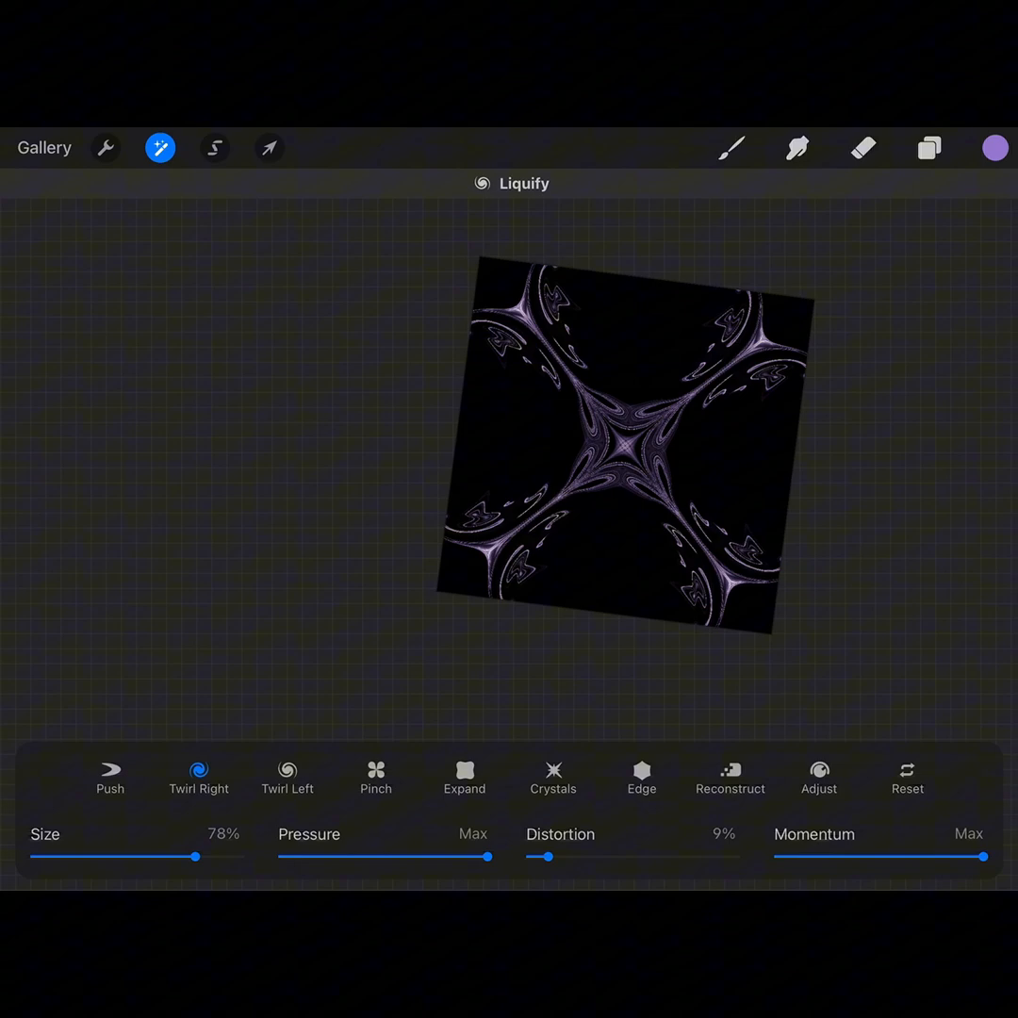
click(730, 773)
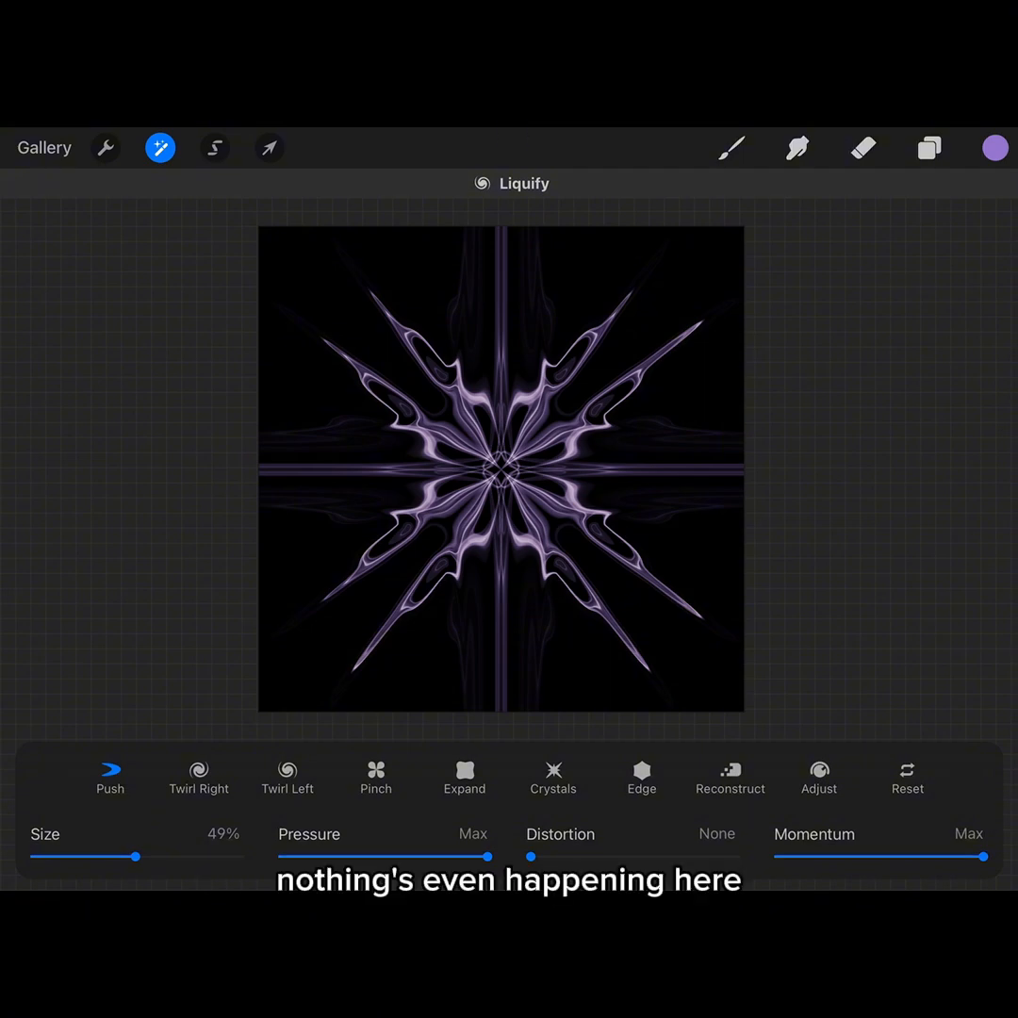
click(375, 773)
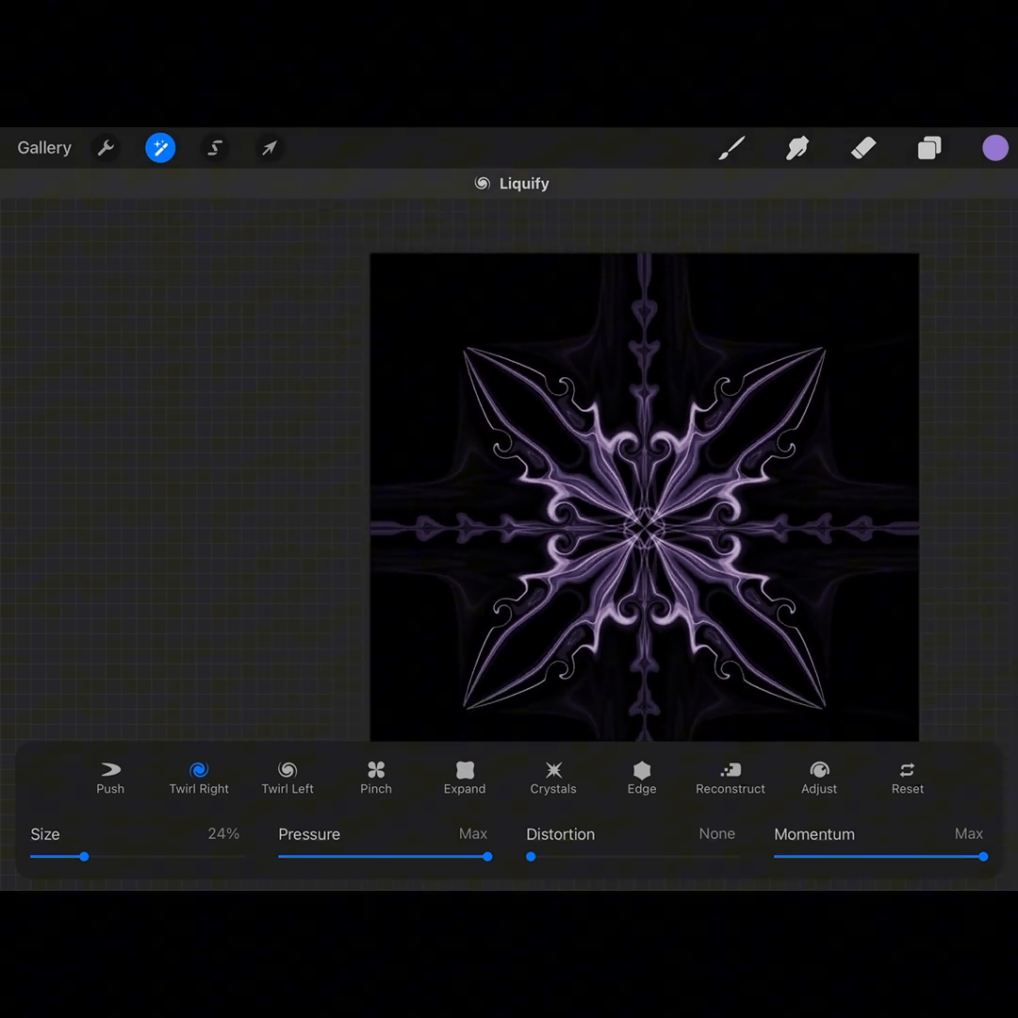
Step: Duplicate Layer 1 and try Screen and Hard Mix blend modes on the copy
click(929, 147)
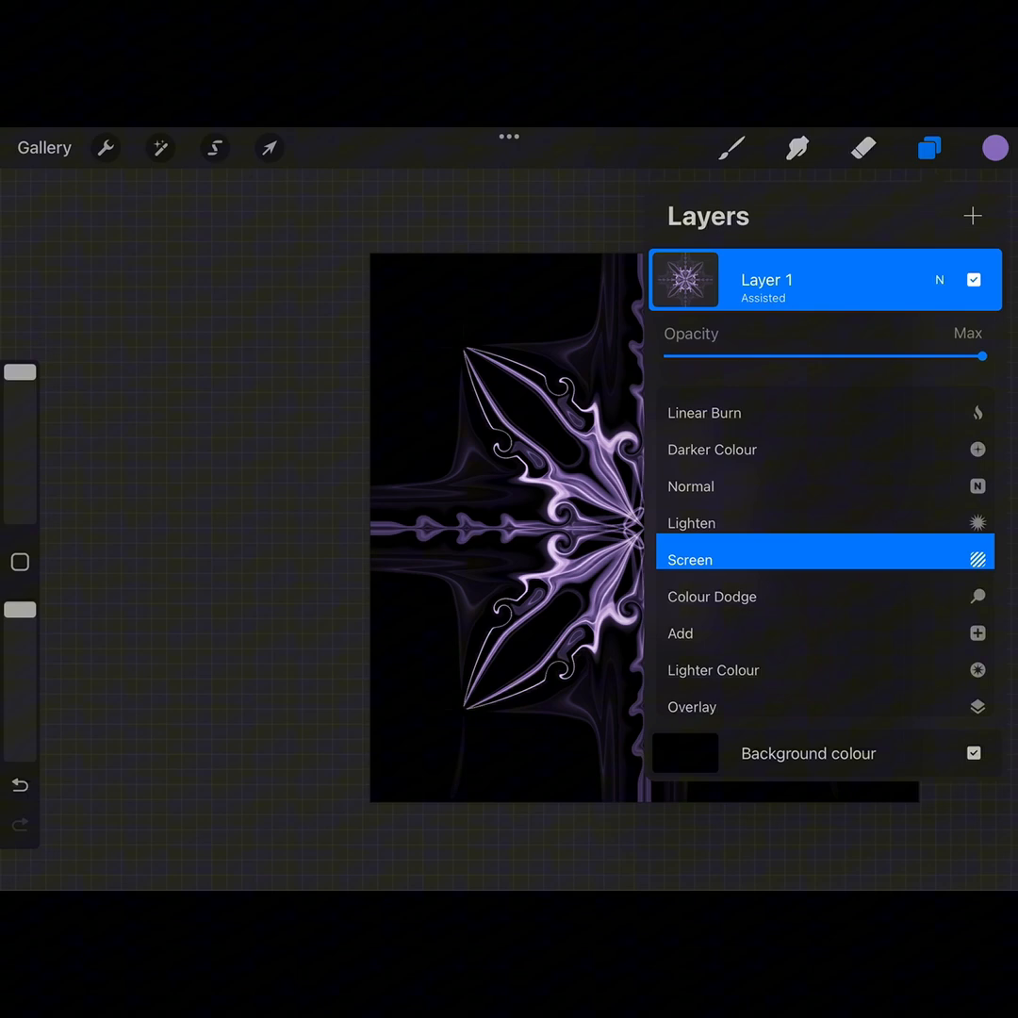
click(690, 558)
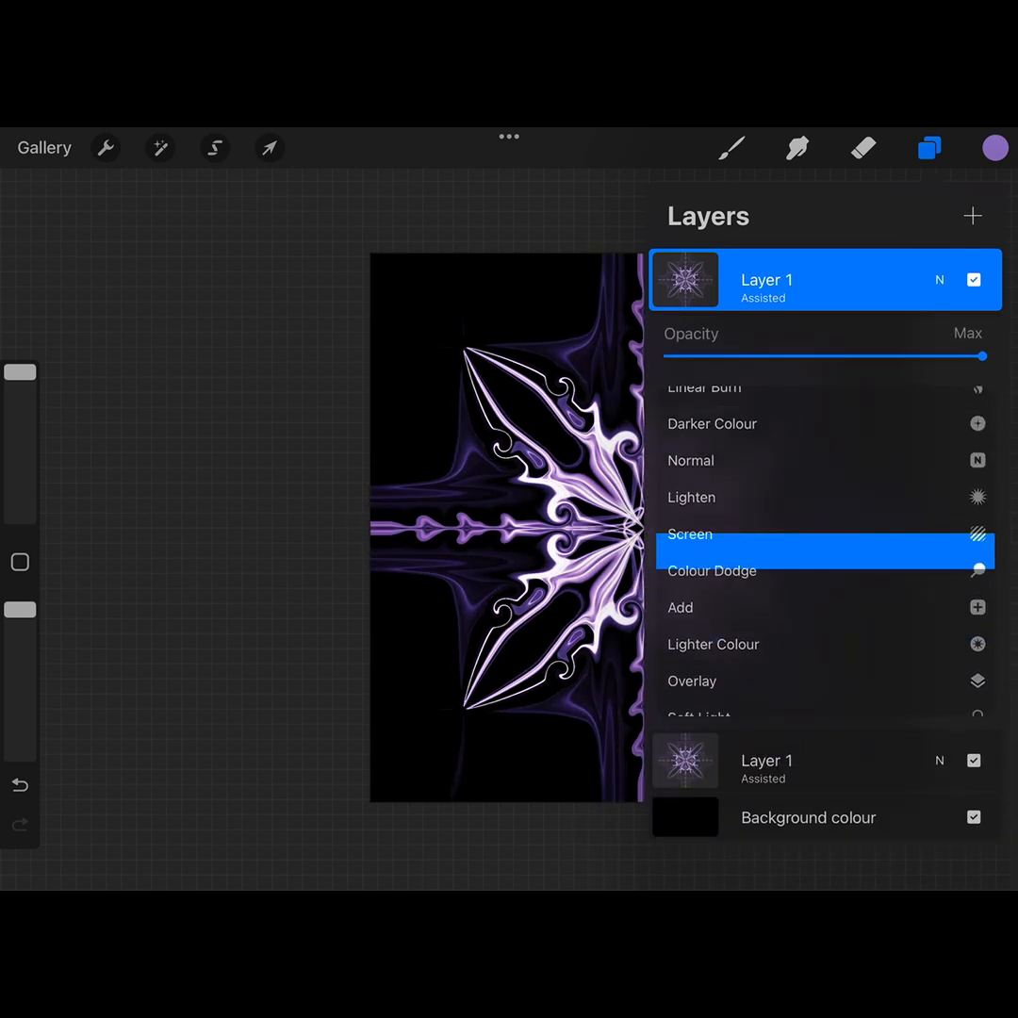
click(690, 536)
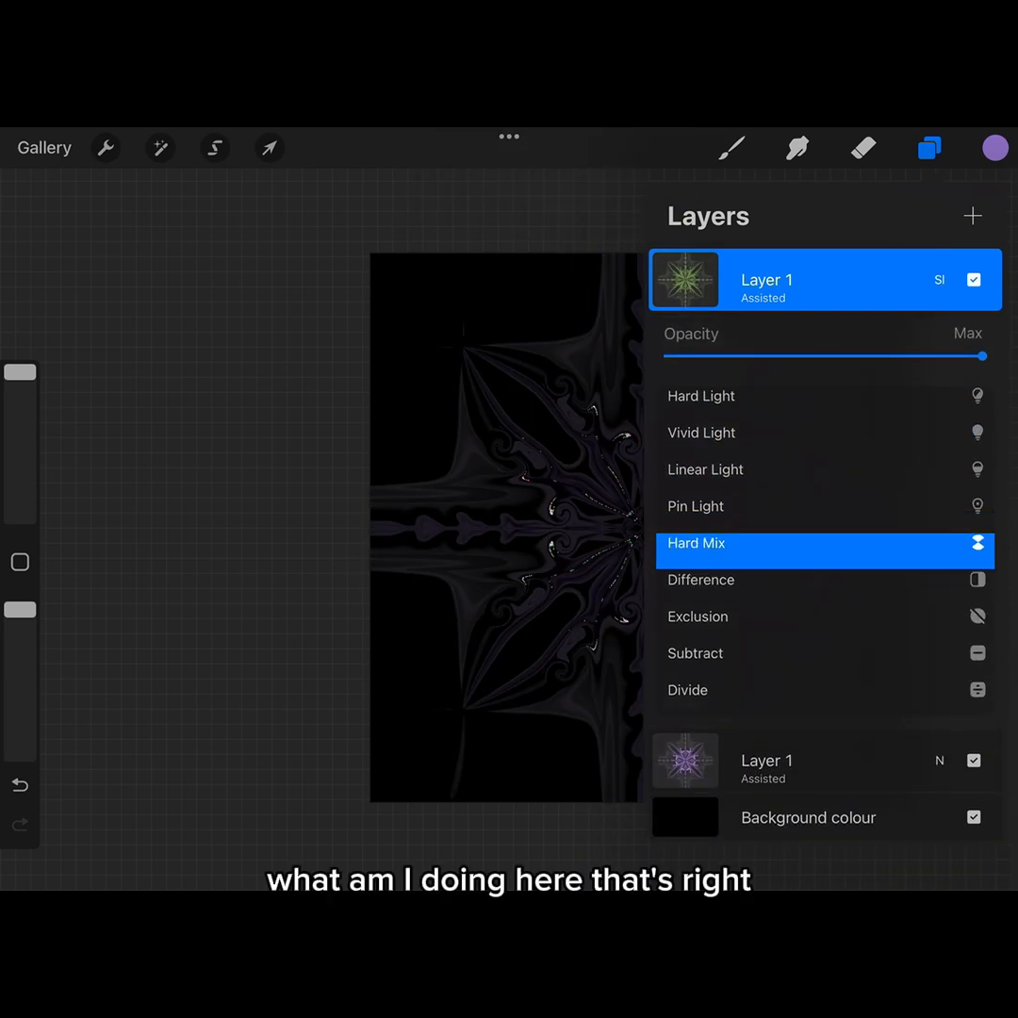
click(696, 558)
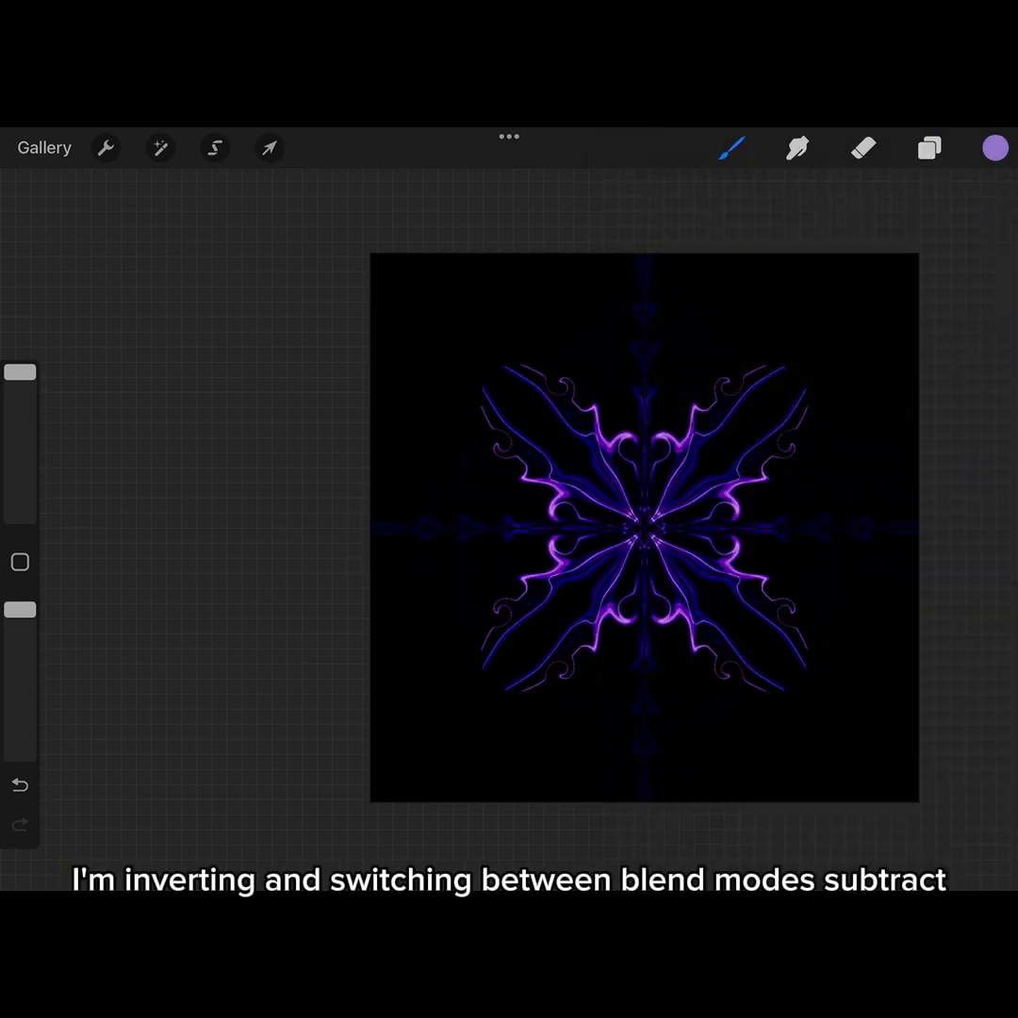
Step: Invert the top copy and set its blend mode to Subtract
click(927, 147)
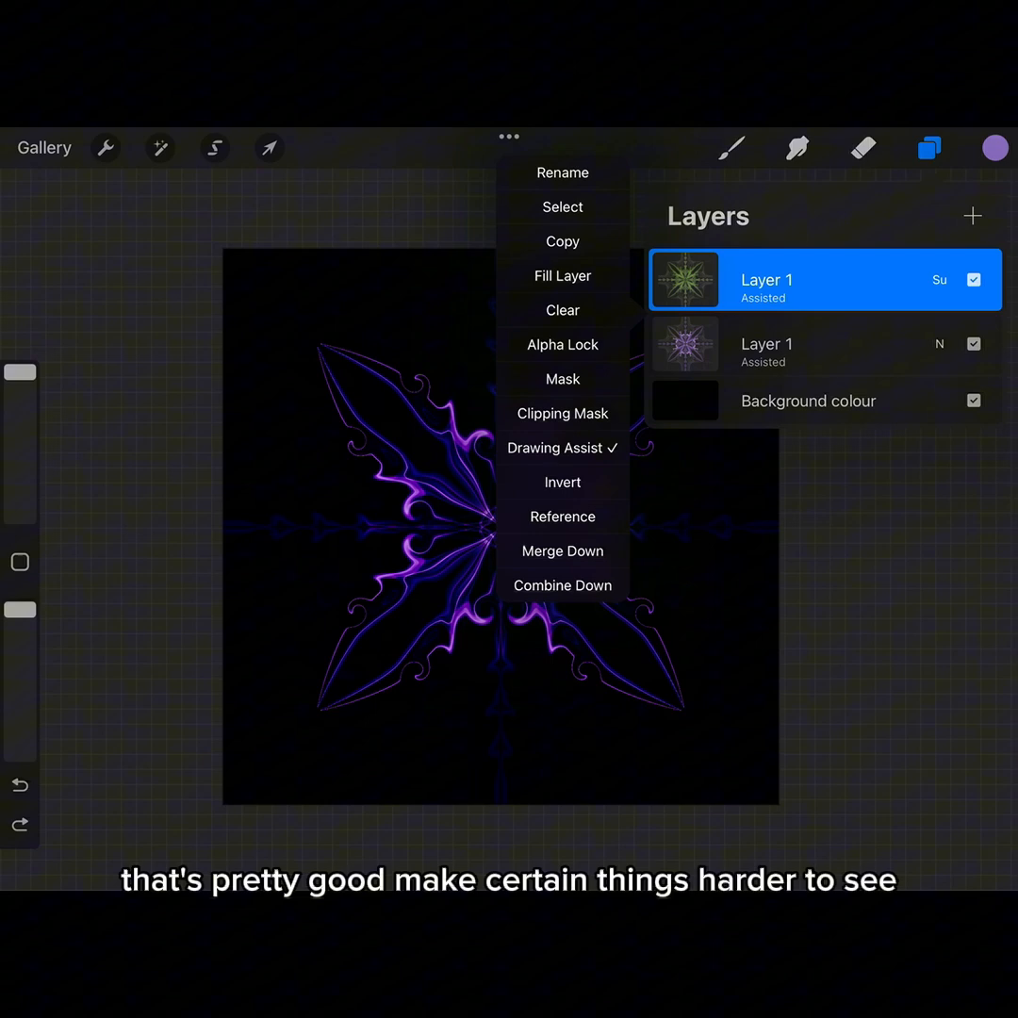
click(562, 550)
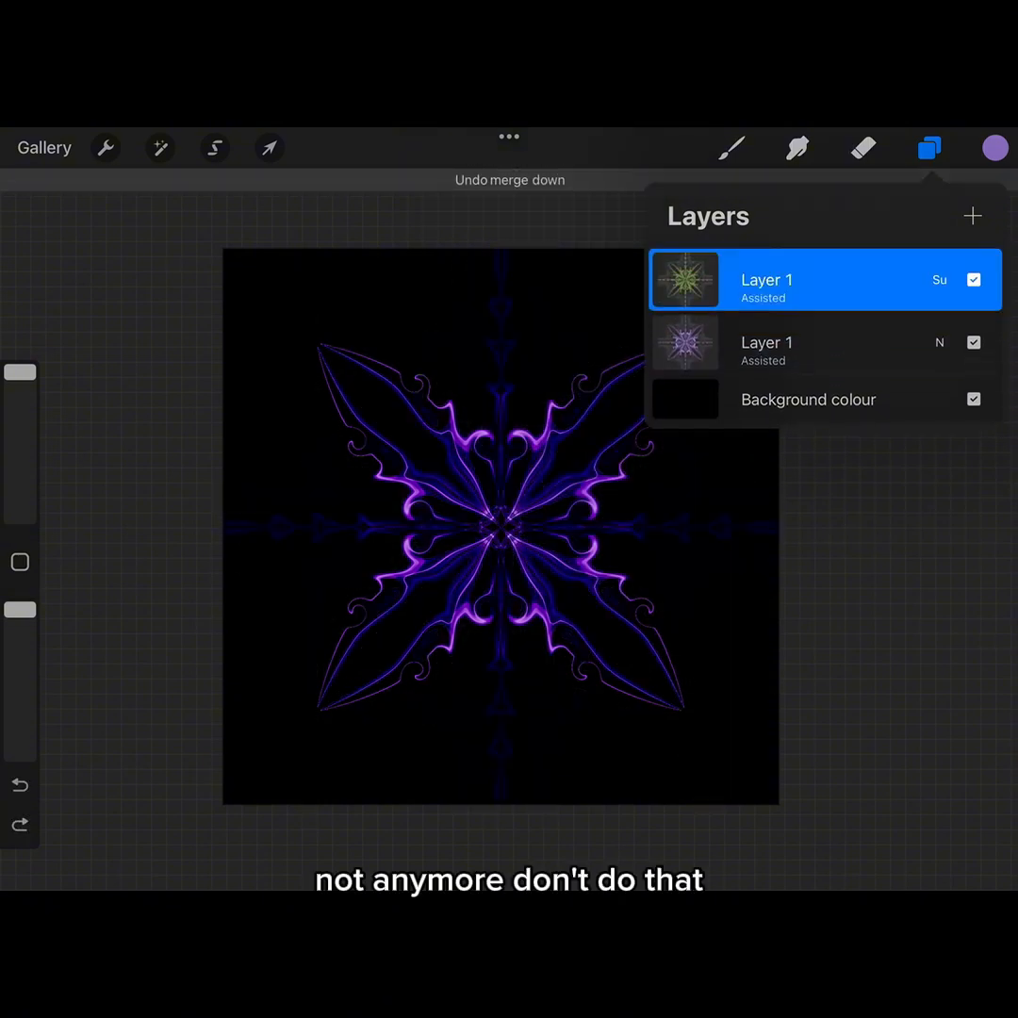
click(765, 343)
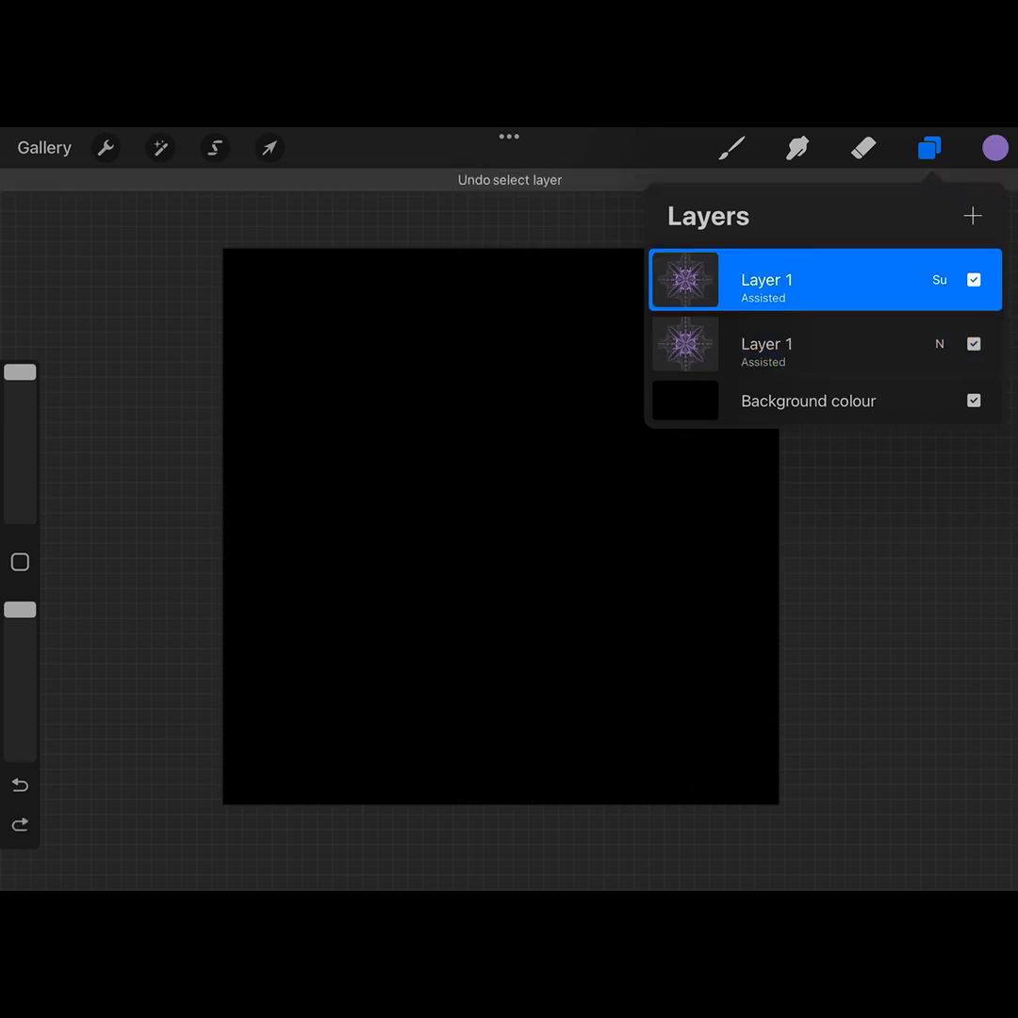
Step: Adjust the symbol layer to Hue 82%, Saturation 27%, Brightness 39%
click(158, 147)
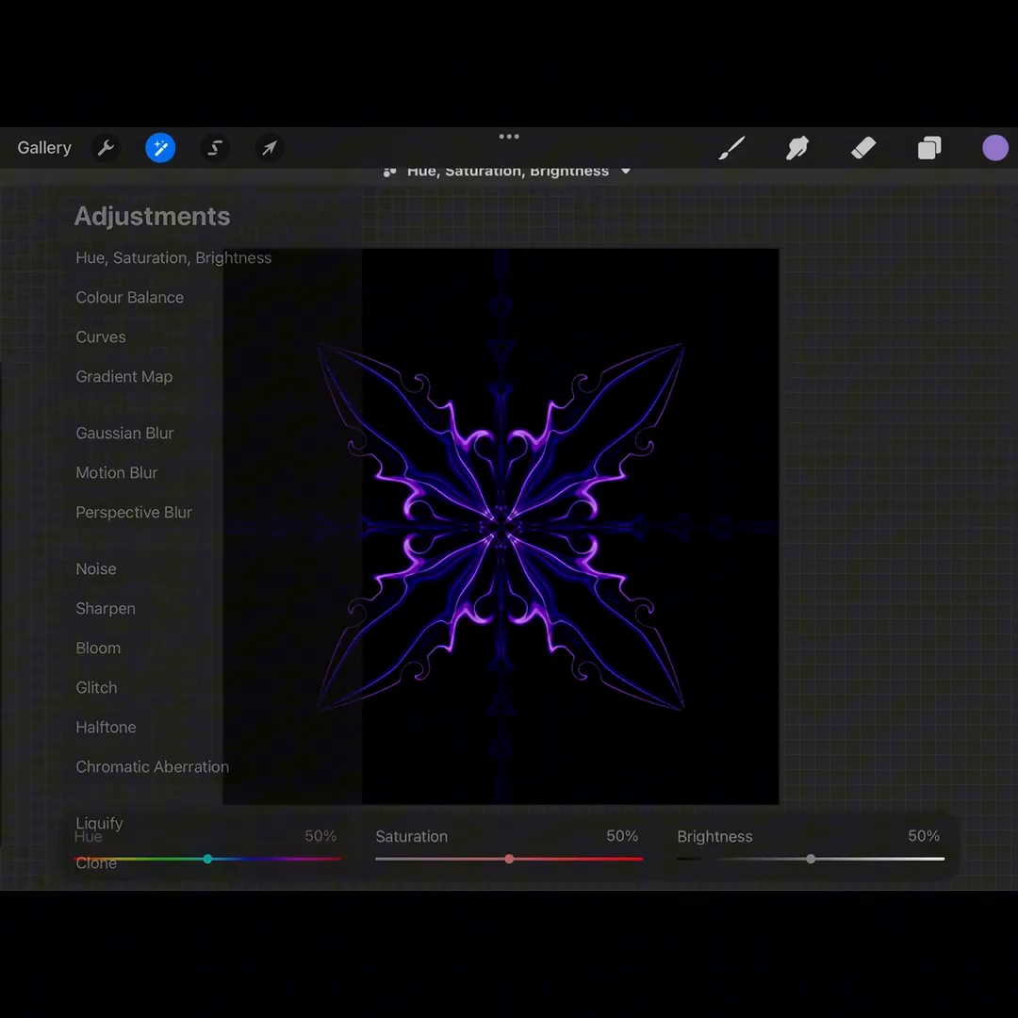
drag(212, 860, 153, 860)
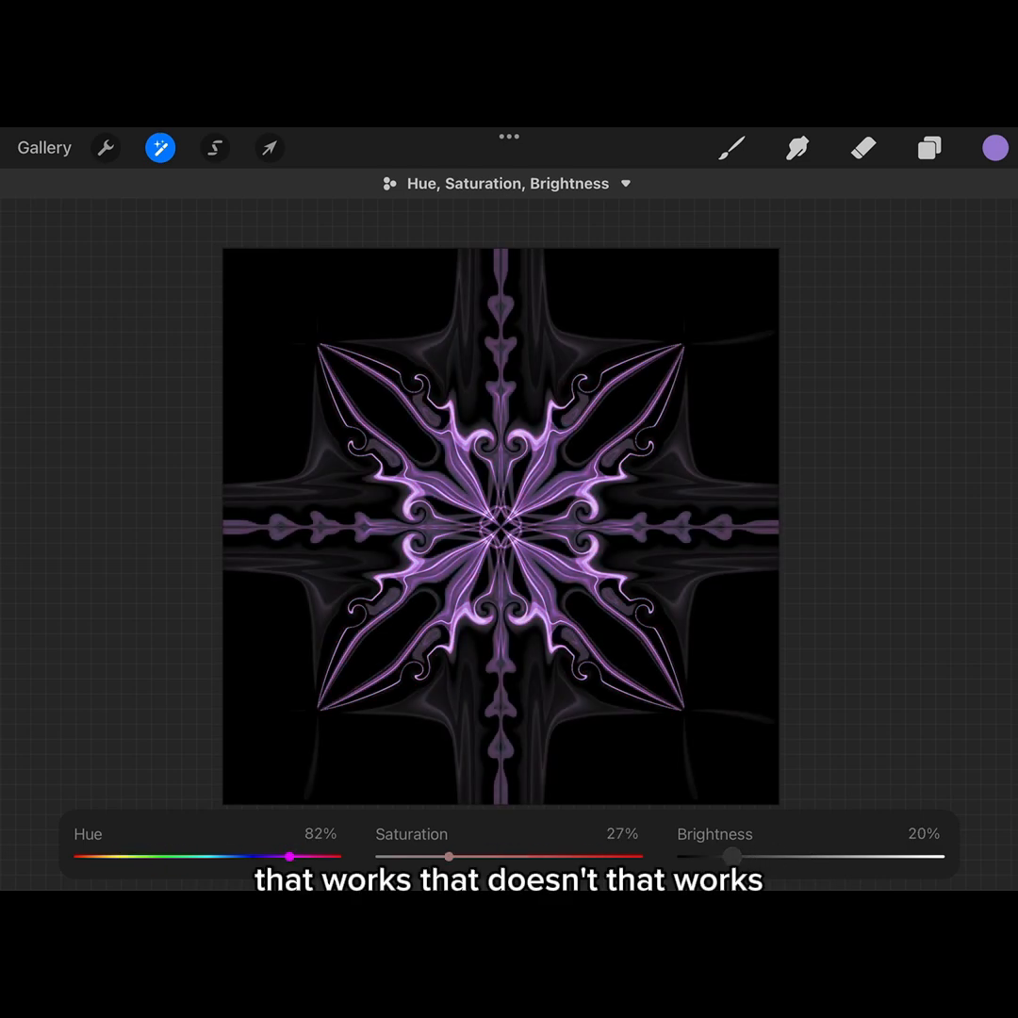
drag(733, 858, 782, 858)
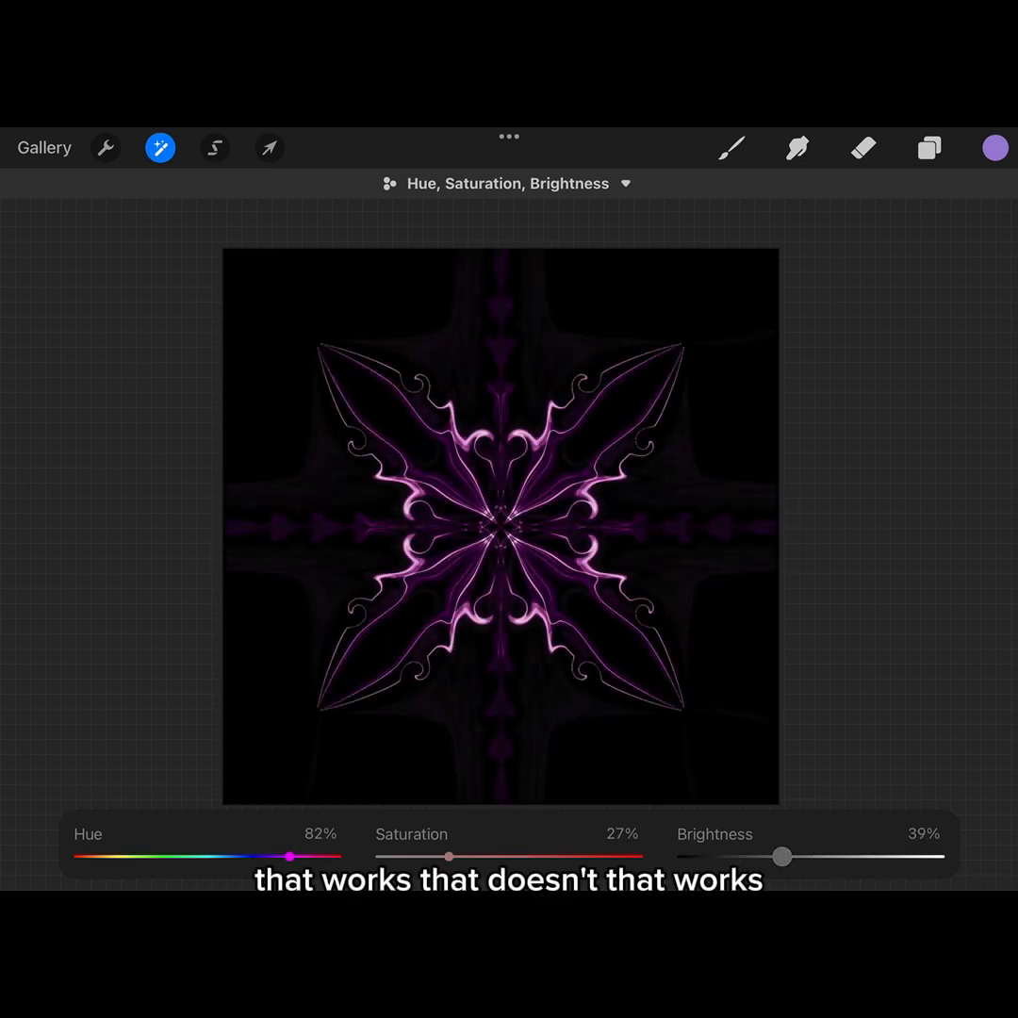
Step: Group each Layer 1 separately and rotate the top group's symbol by 45°
click(929, 147)
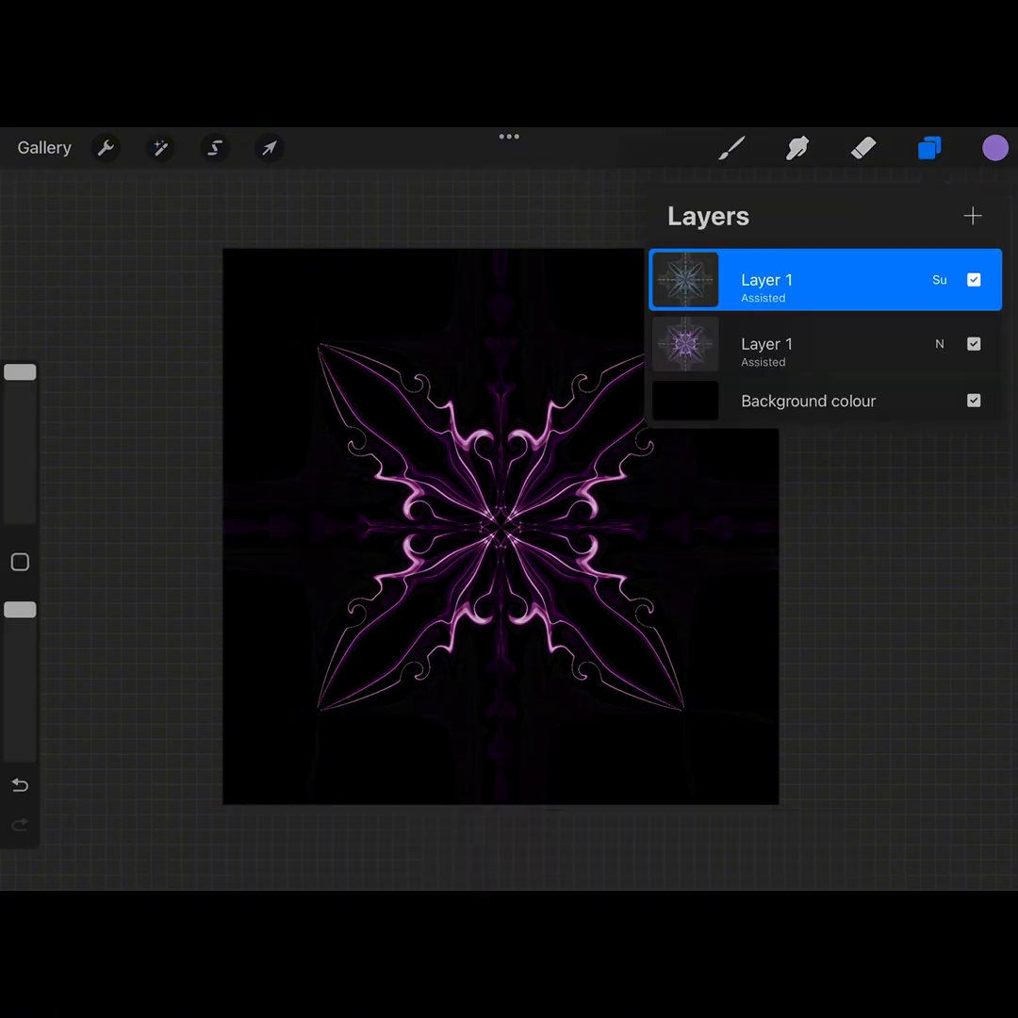
click(19, 784)
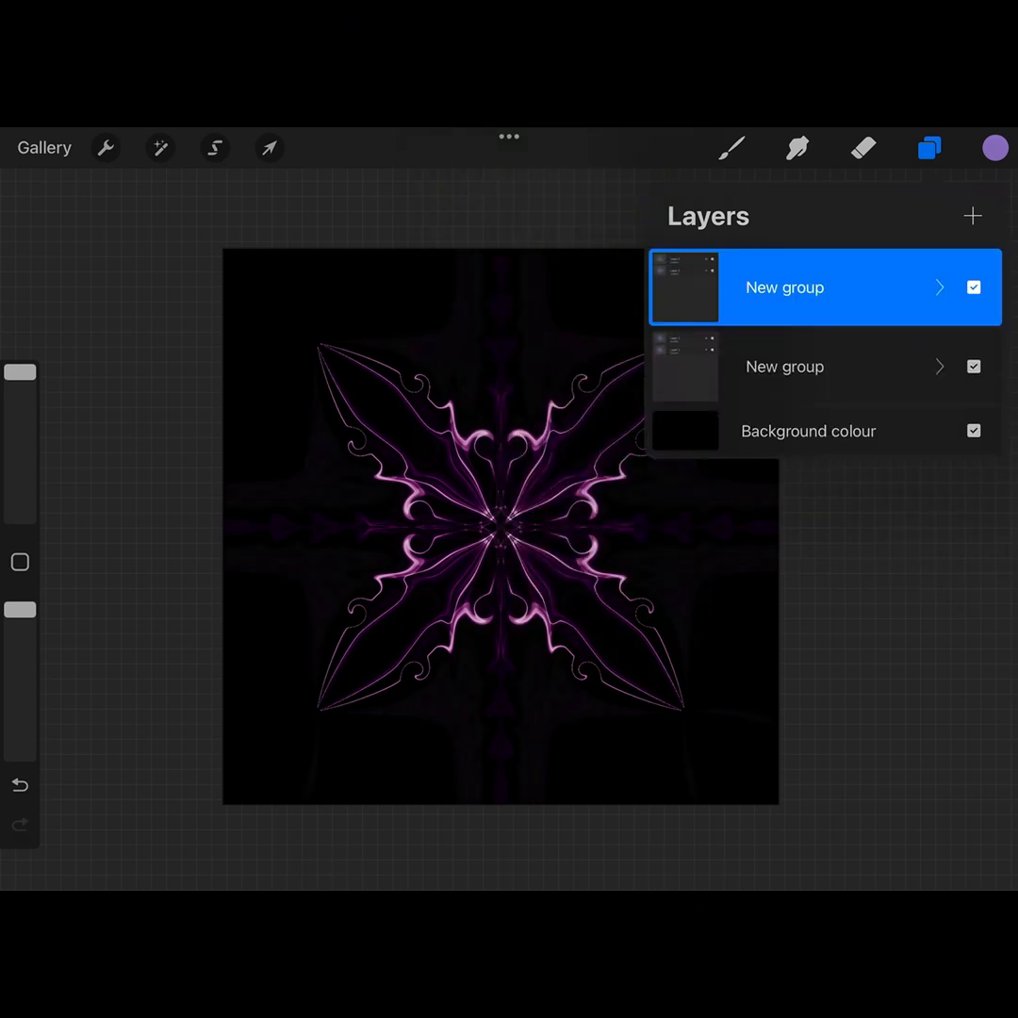
click(267, 147)
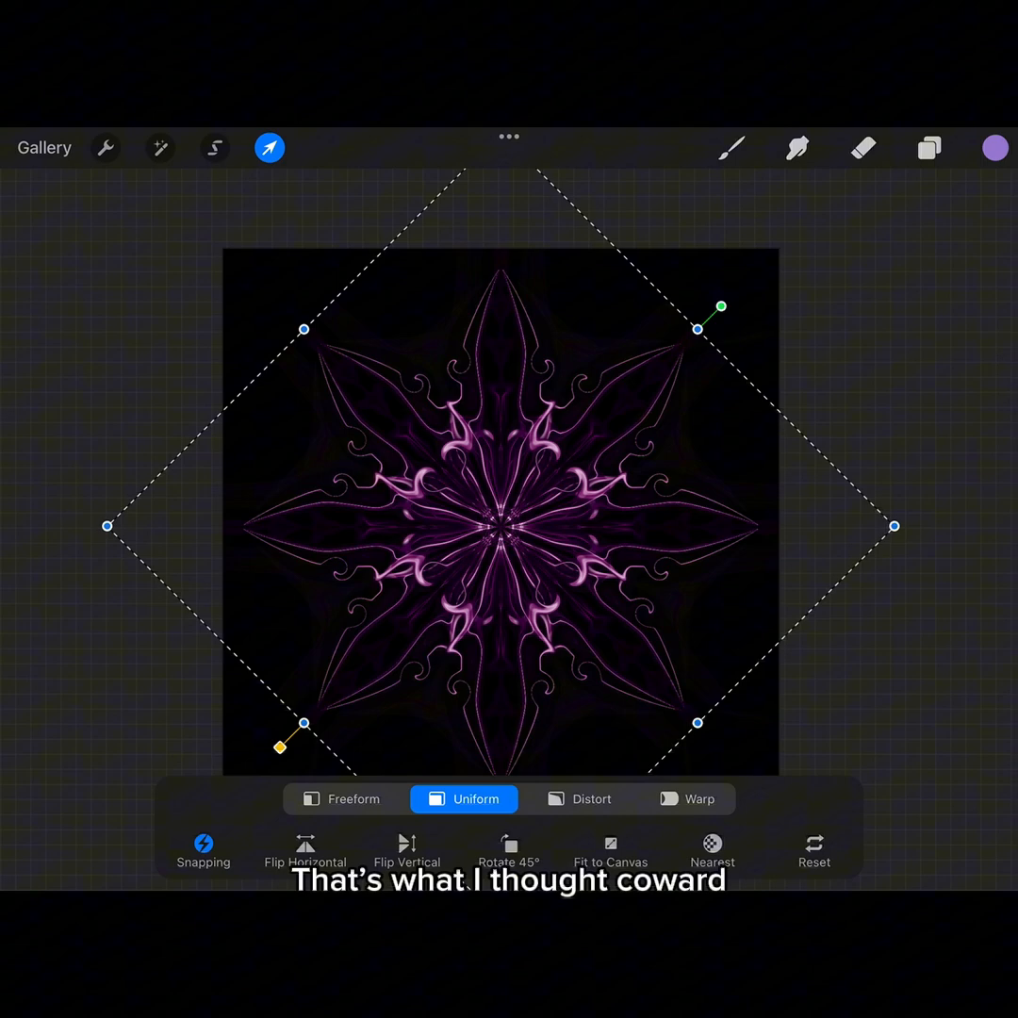
click(930, 147)
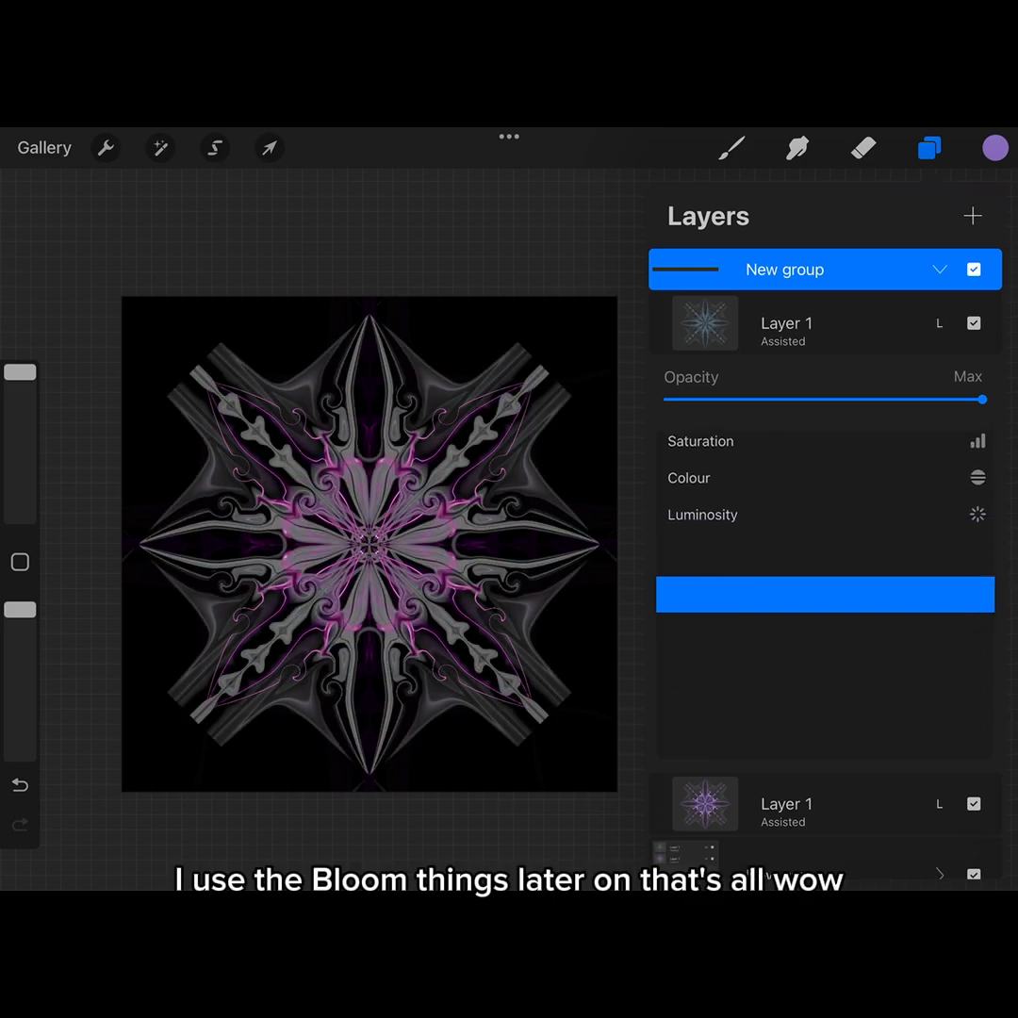
Step: Set the grouped symbol layers to Hard Mix and Saturation blend modes
click(690, 582)
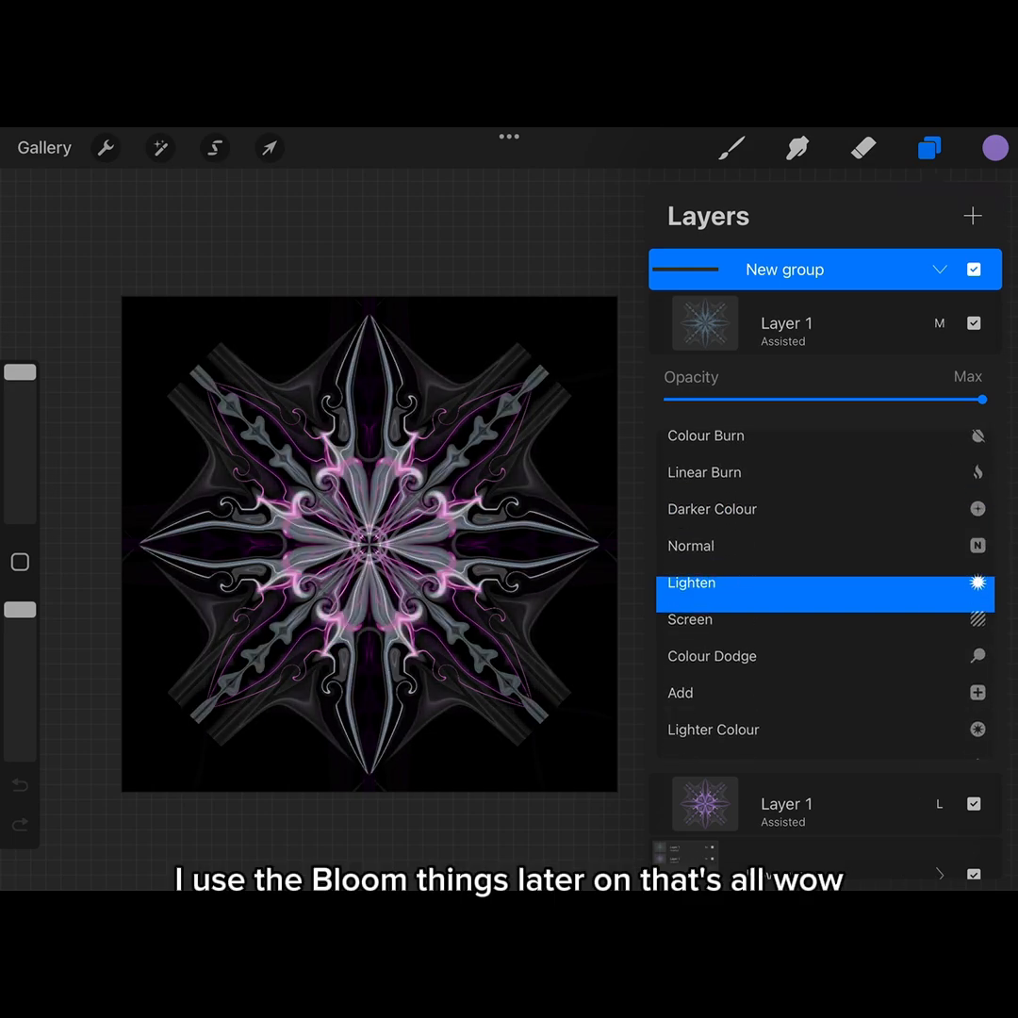
click(713, 596)
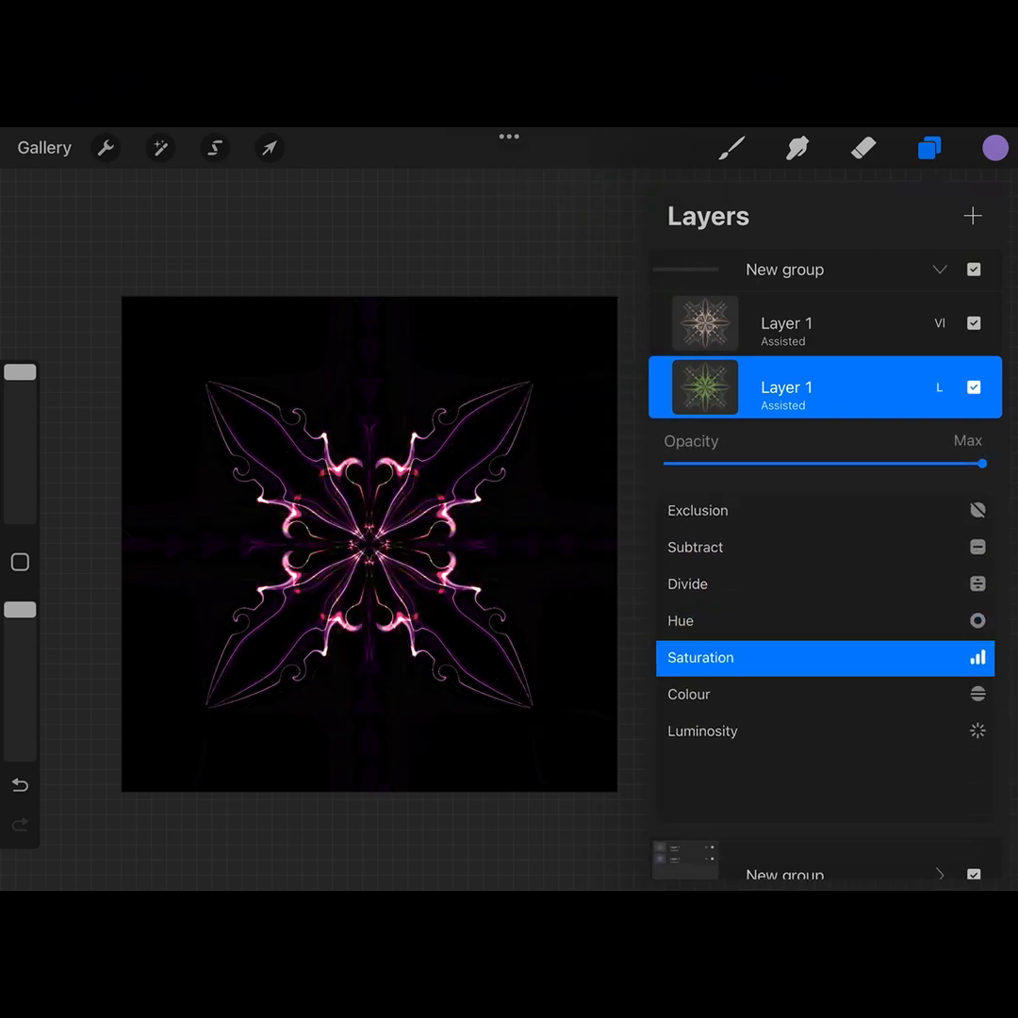
click(701, 595)
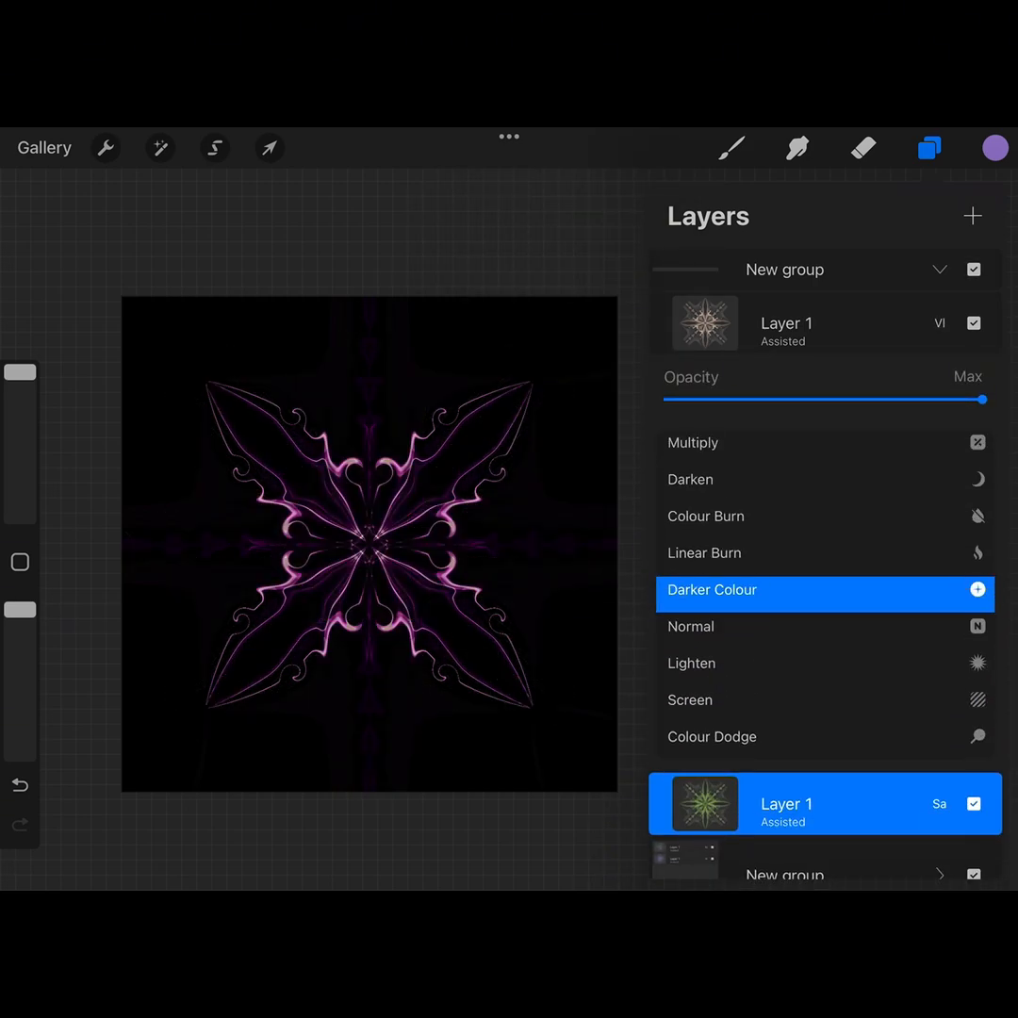
scroll(down, 3)
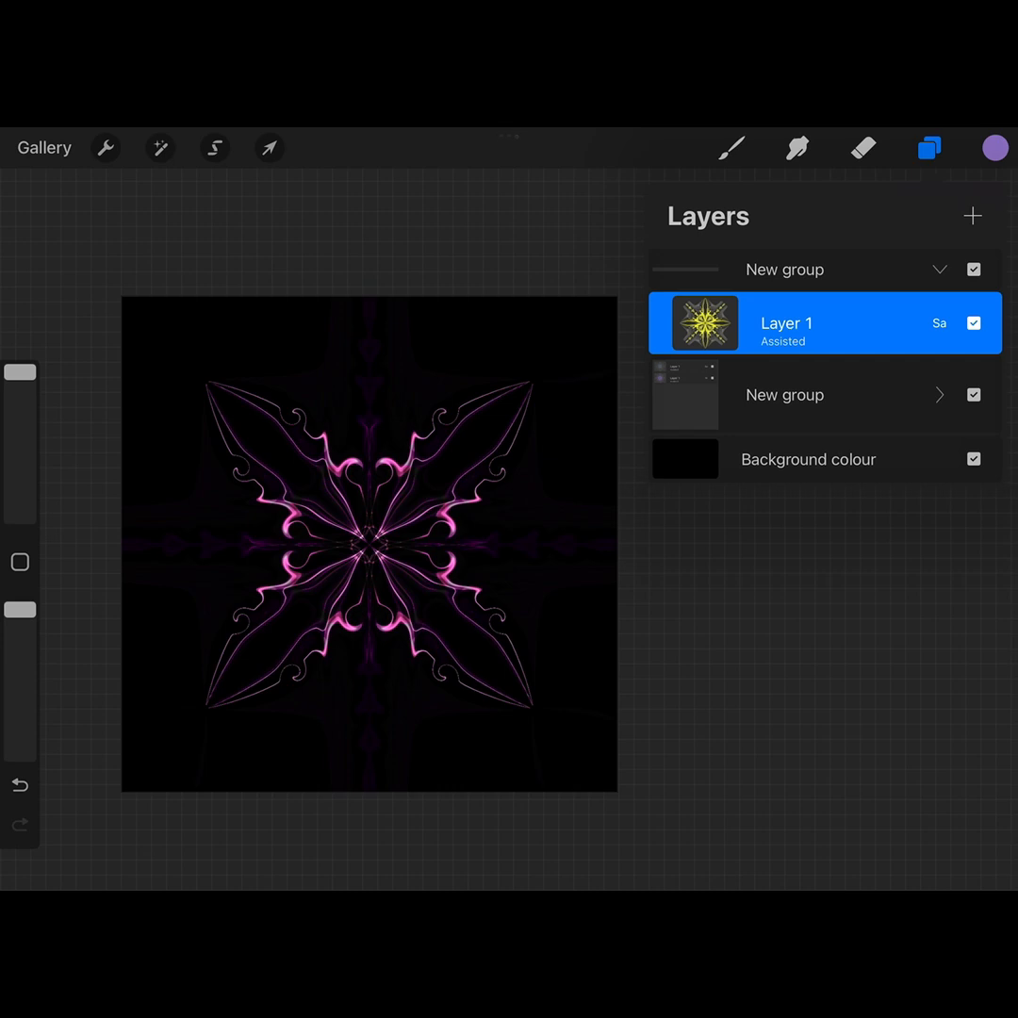
Step: Toggle the symbol layer's visibility off and back on to compare
click(973, 323)
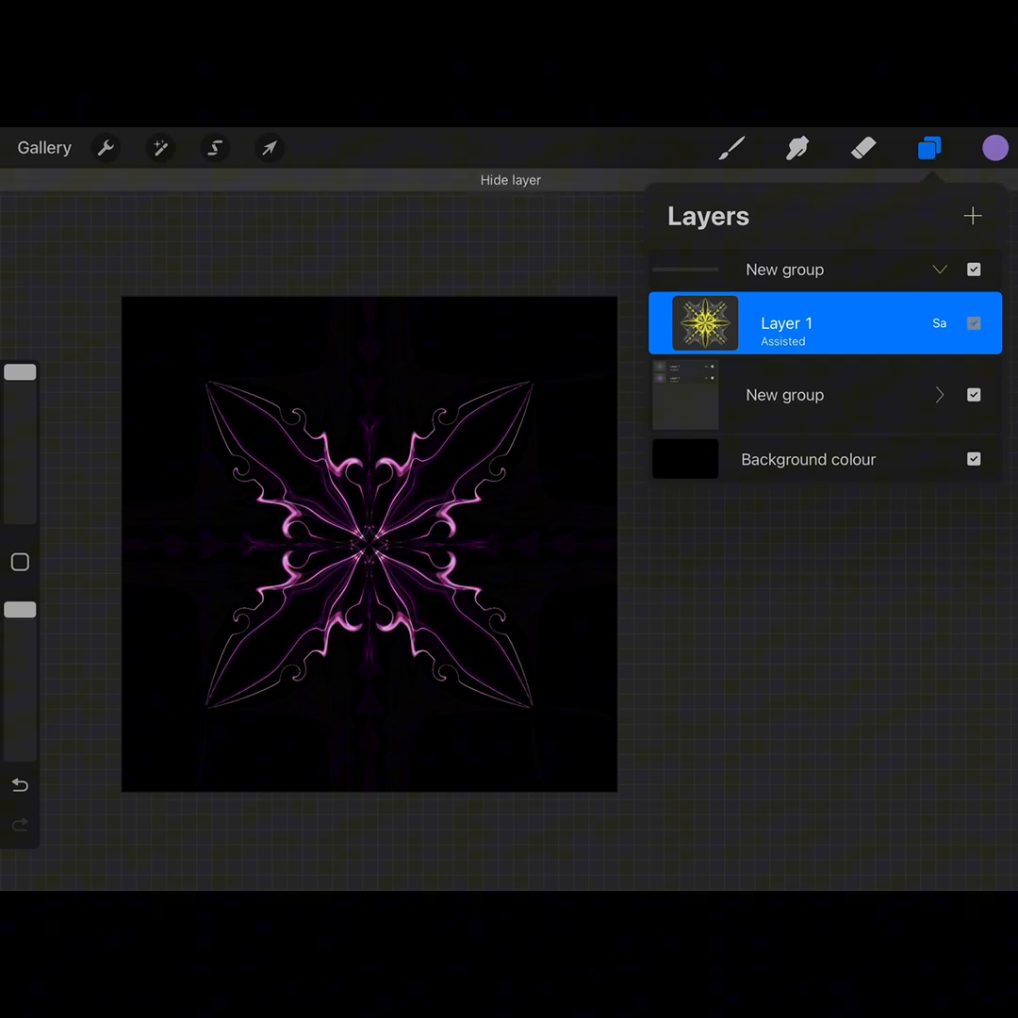
click(973, 323)
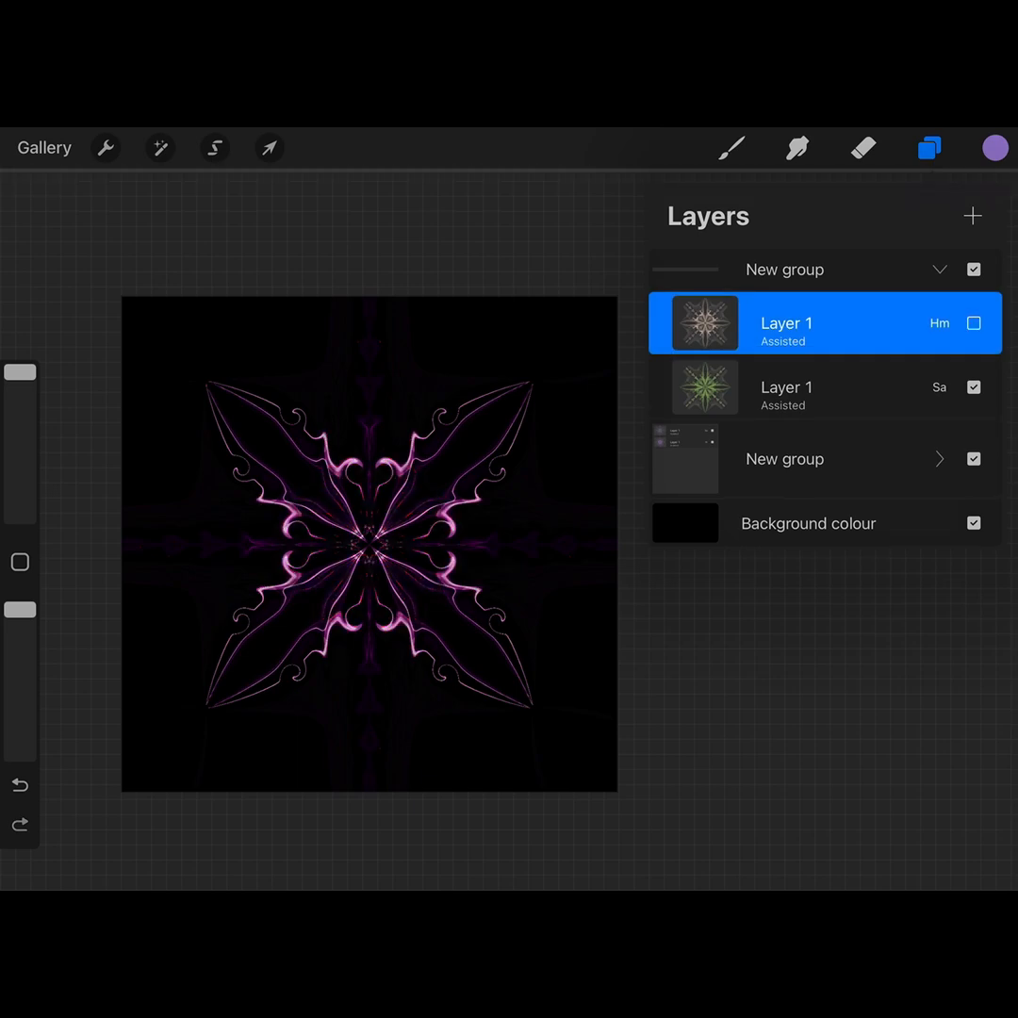
click(974, 324)
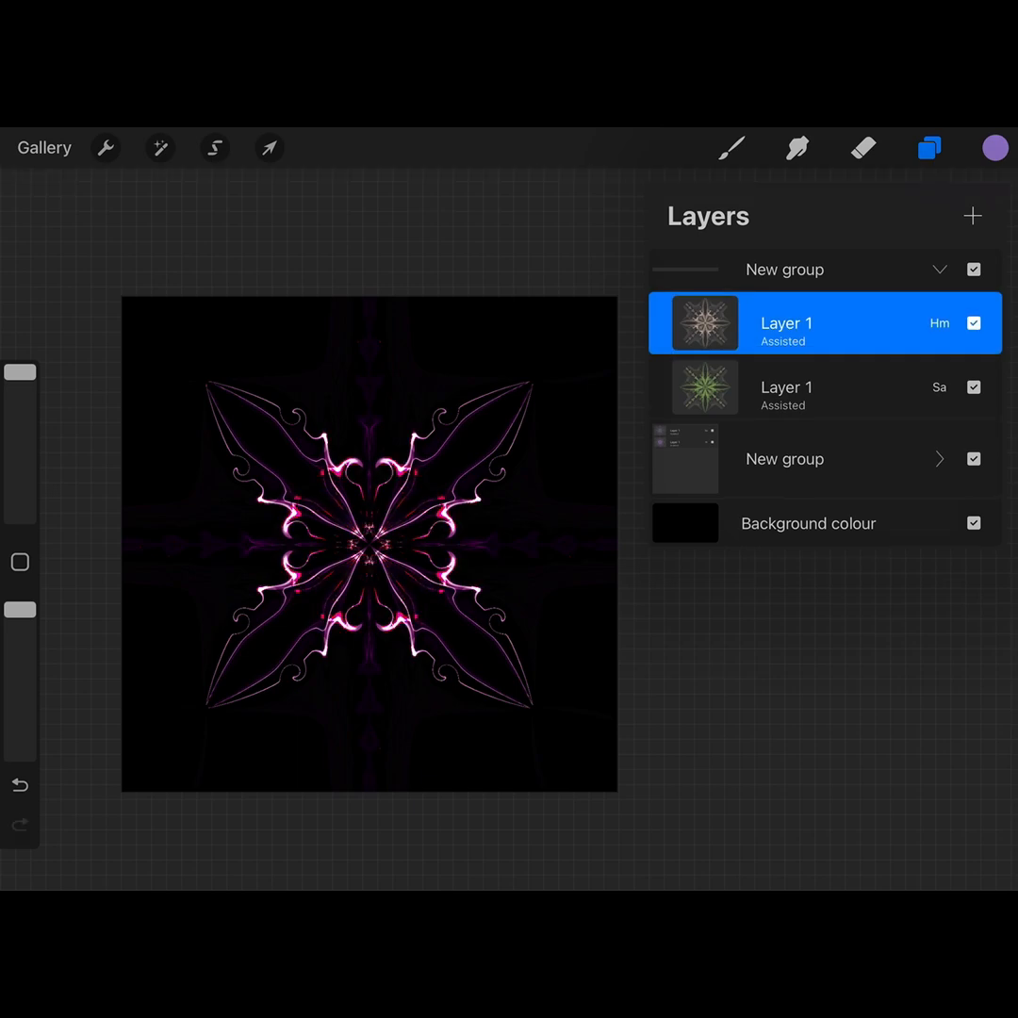
Step: Apply a first Bloom with burn around 35% to the star
click(159, 147)
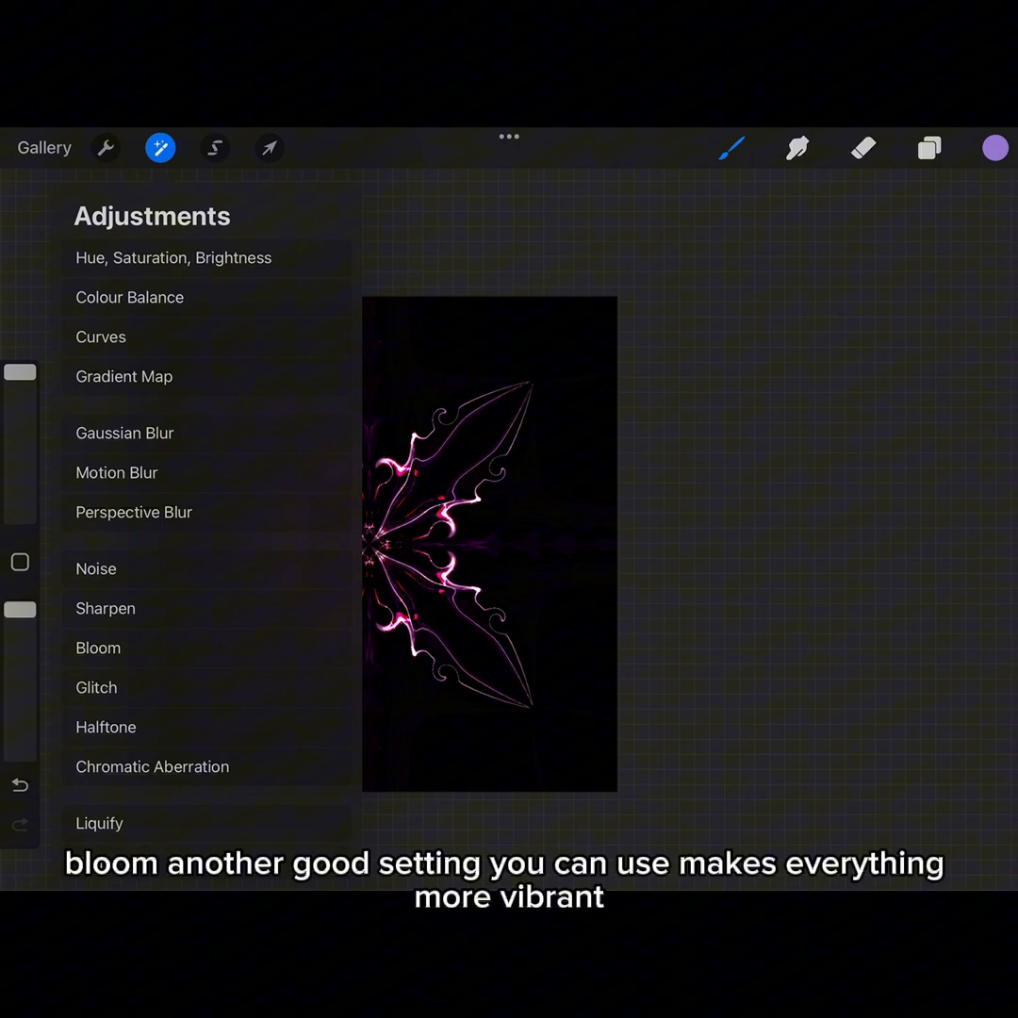
click(98, 648)
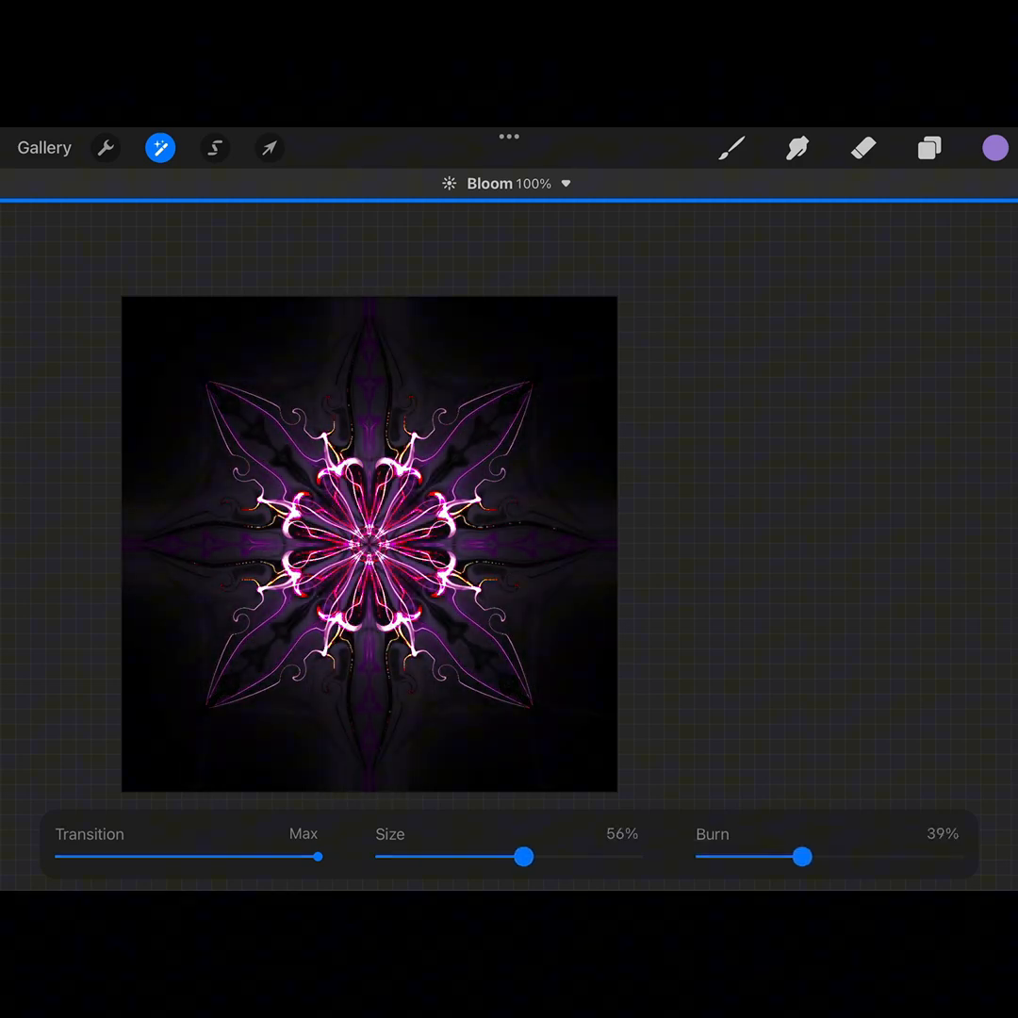
drag(799, 856, 829, 856)
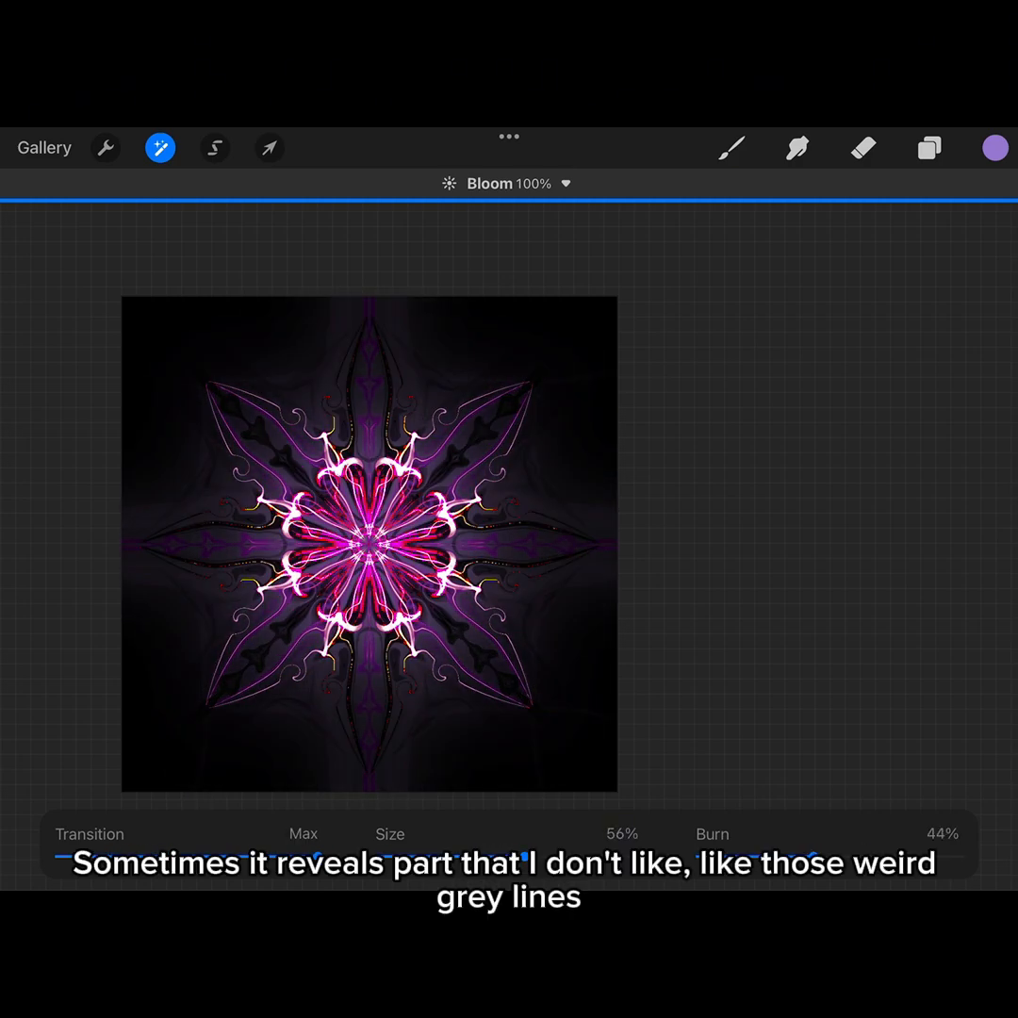
Step: Apply Bloom again with maximum burn and minimum size, then accept it
click(160, 147)
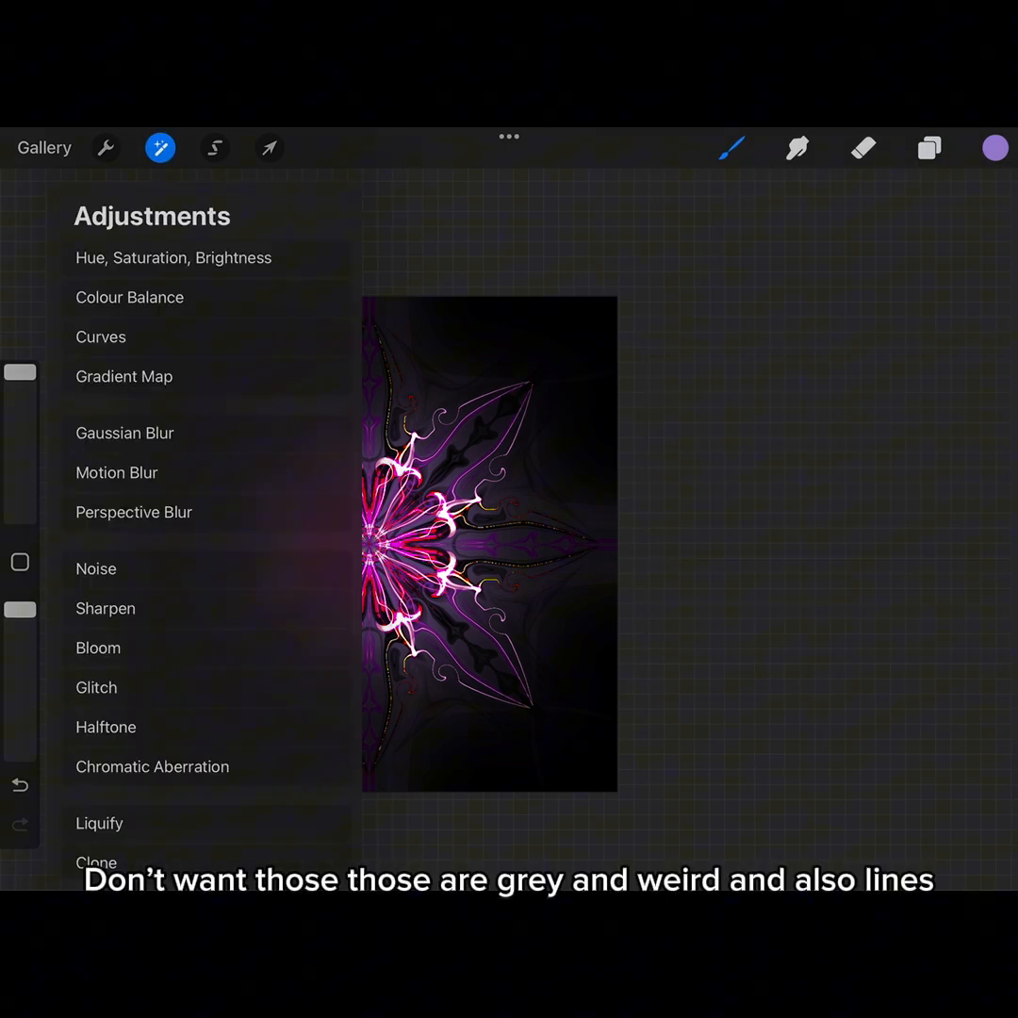
click(98, 648)
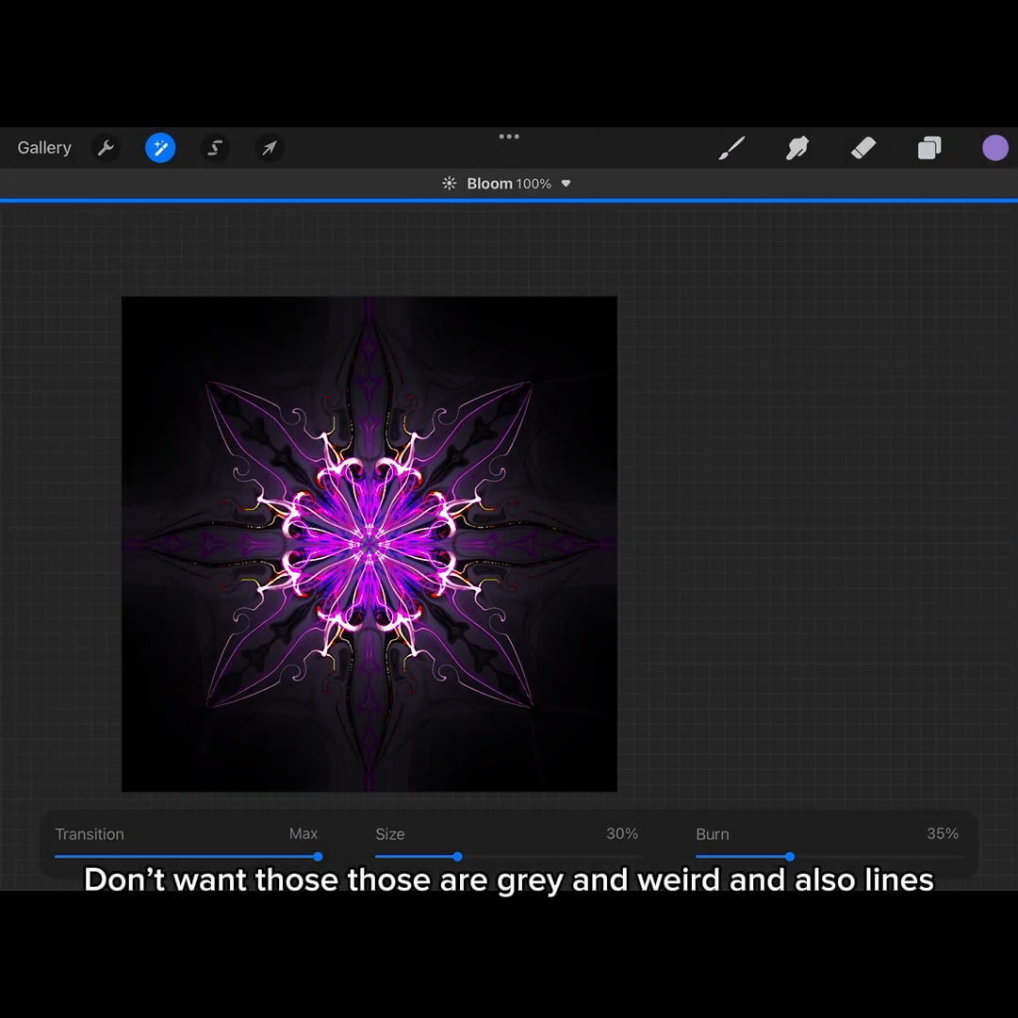
drag(792, 856, 961, 856)
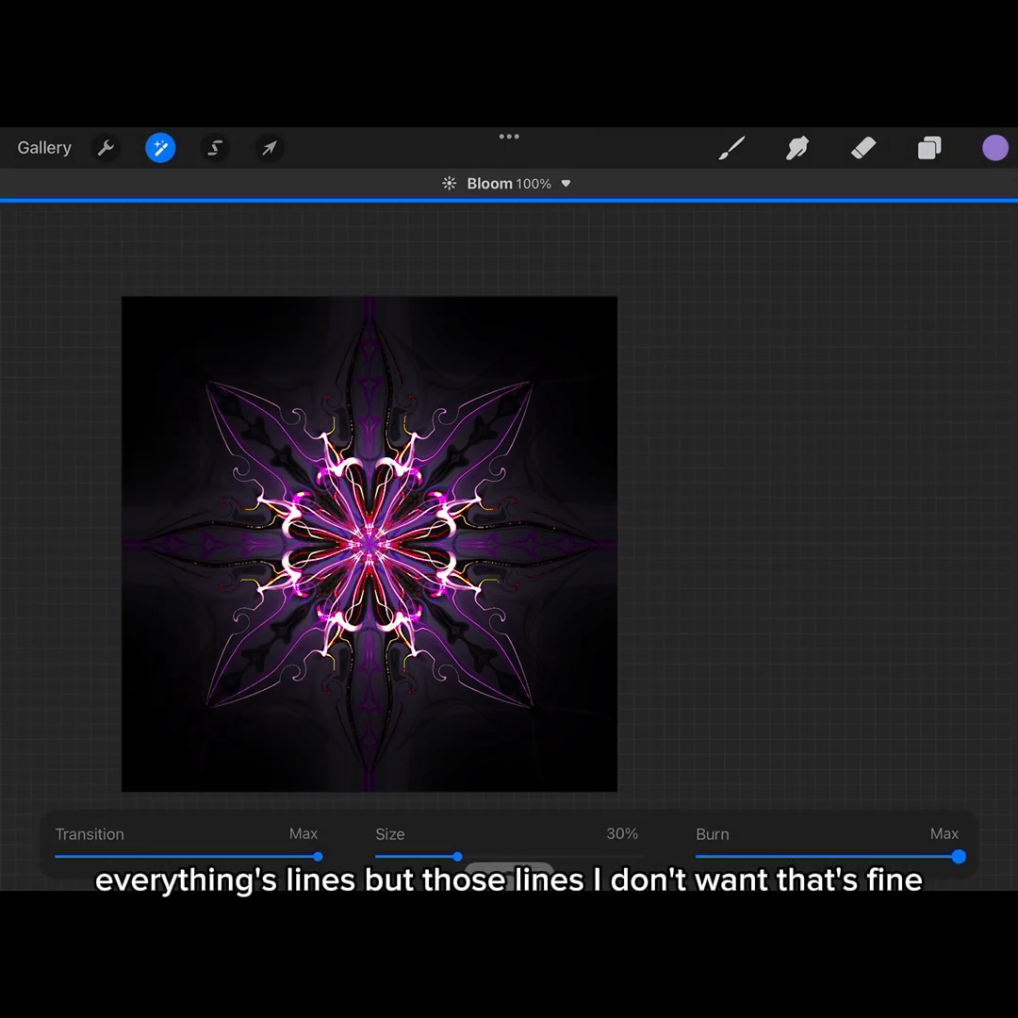
drag(449, 856, 381, 856)
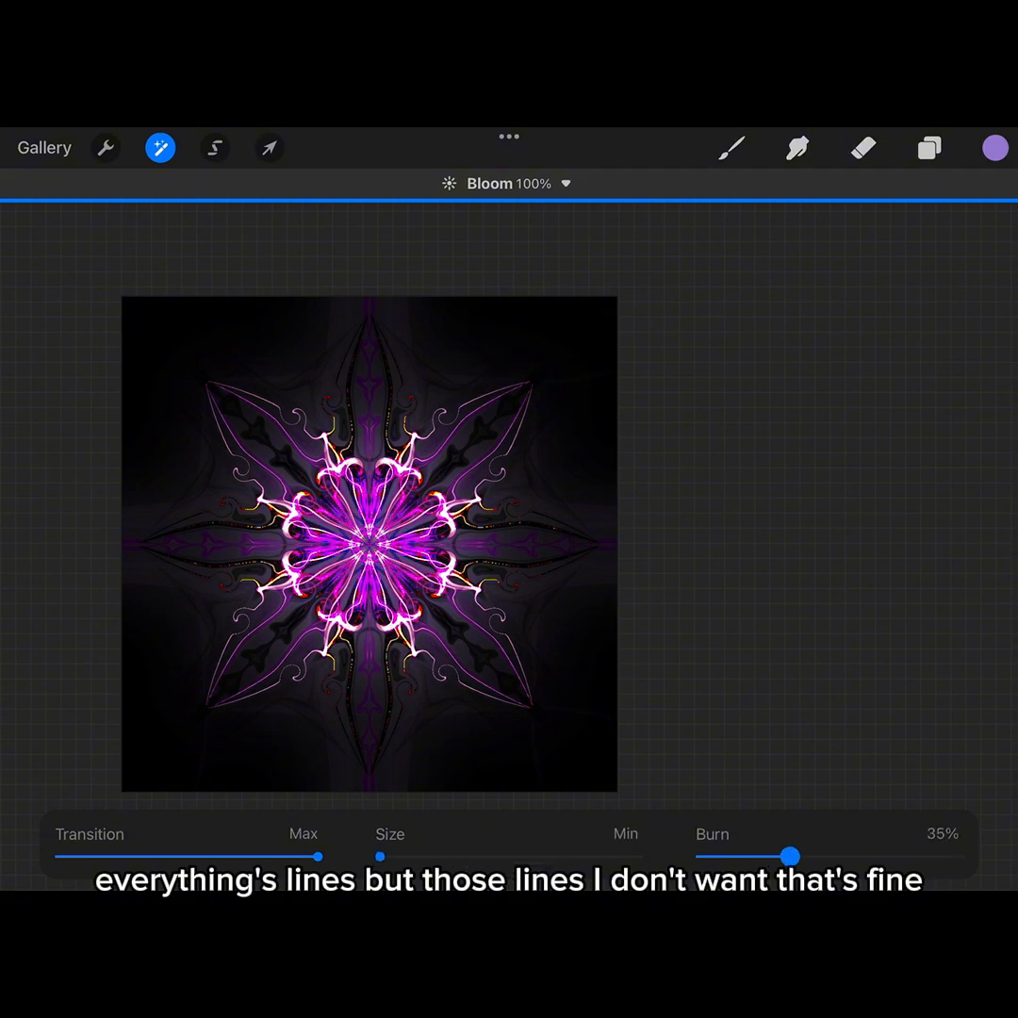
click(927, 147)
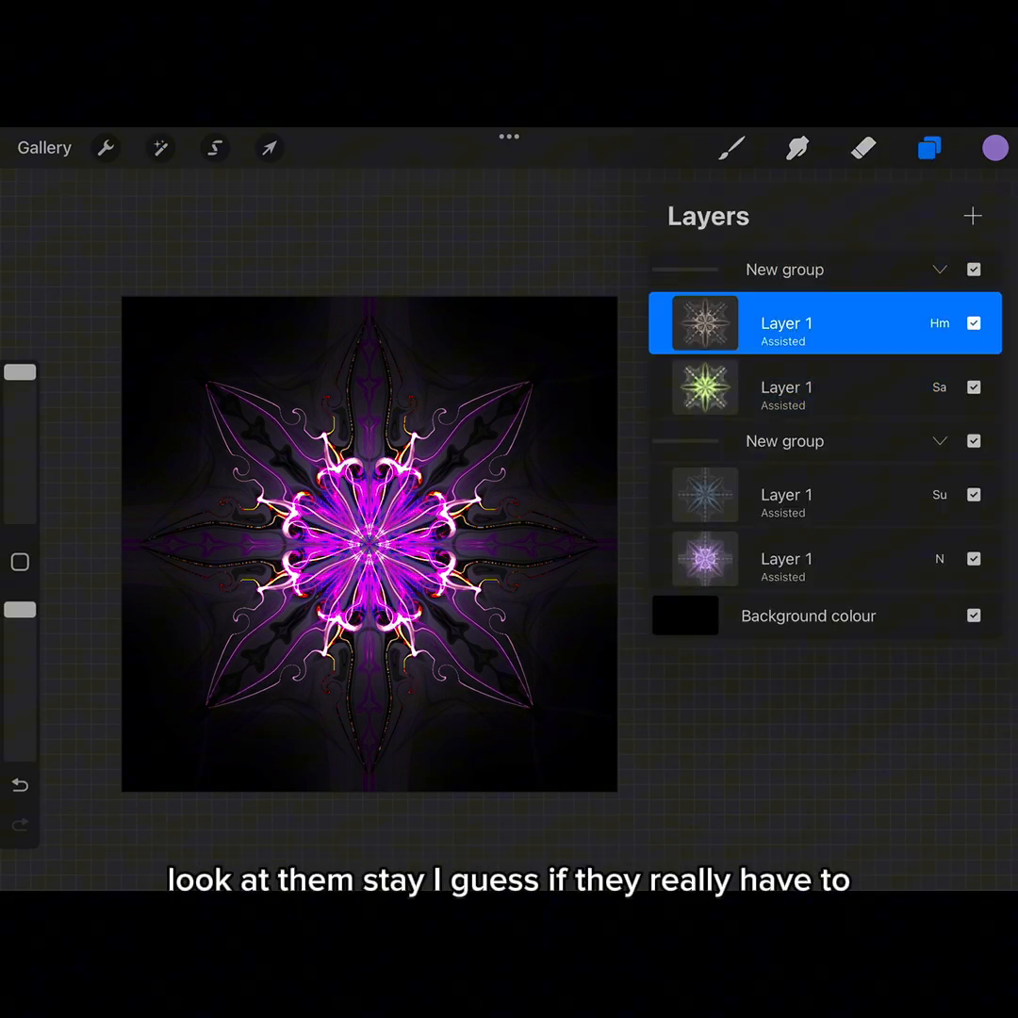
Step: Trial a stronger, larger Bloom on another layer, then pull it back to 0% and exit
click(161, 147)
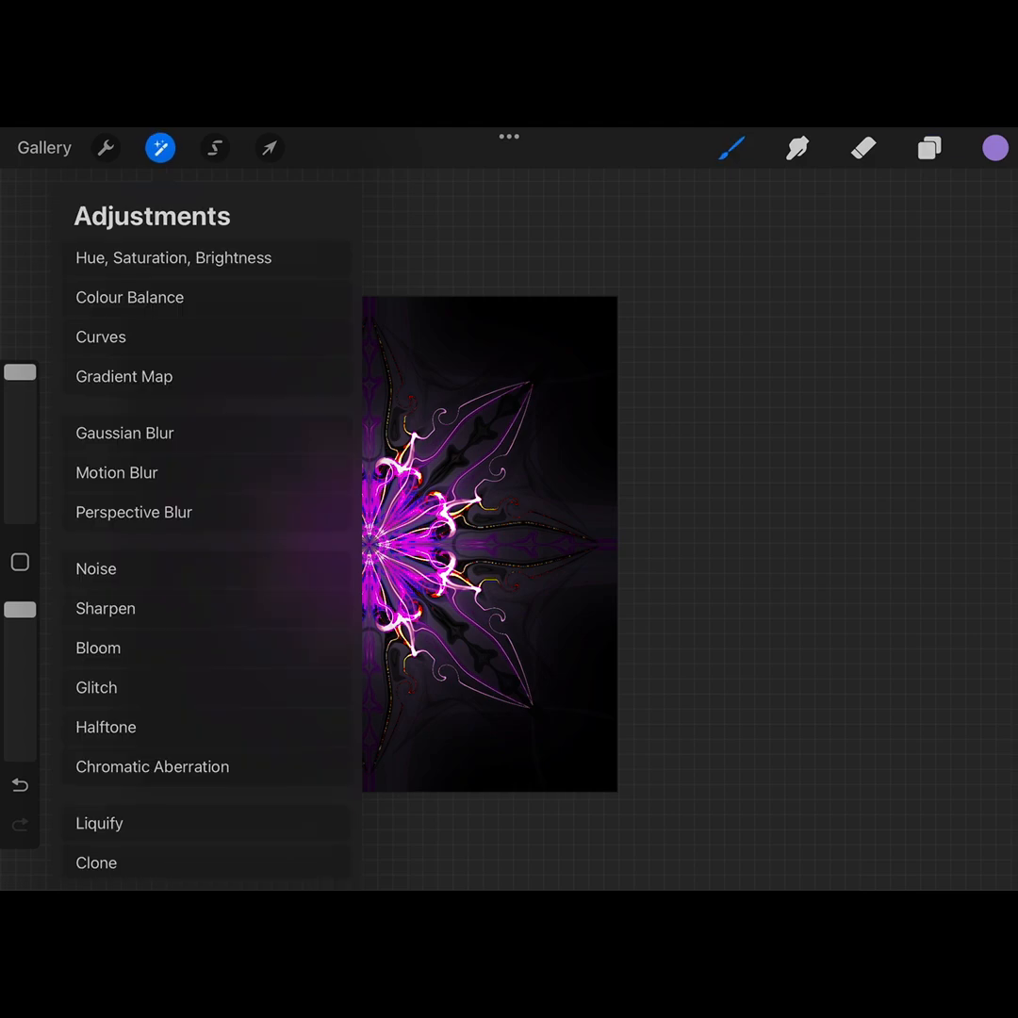
click(98, 648)
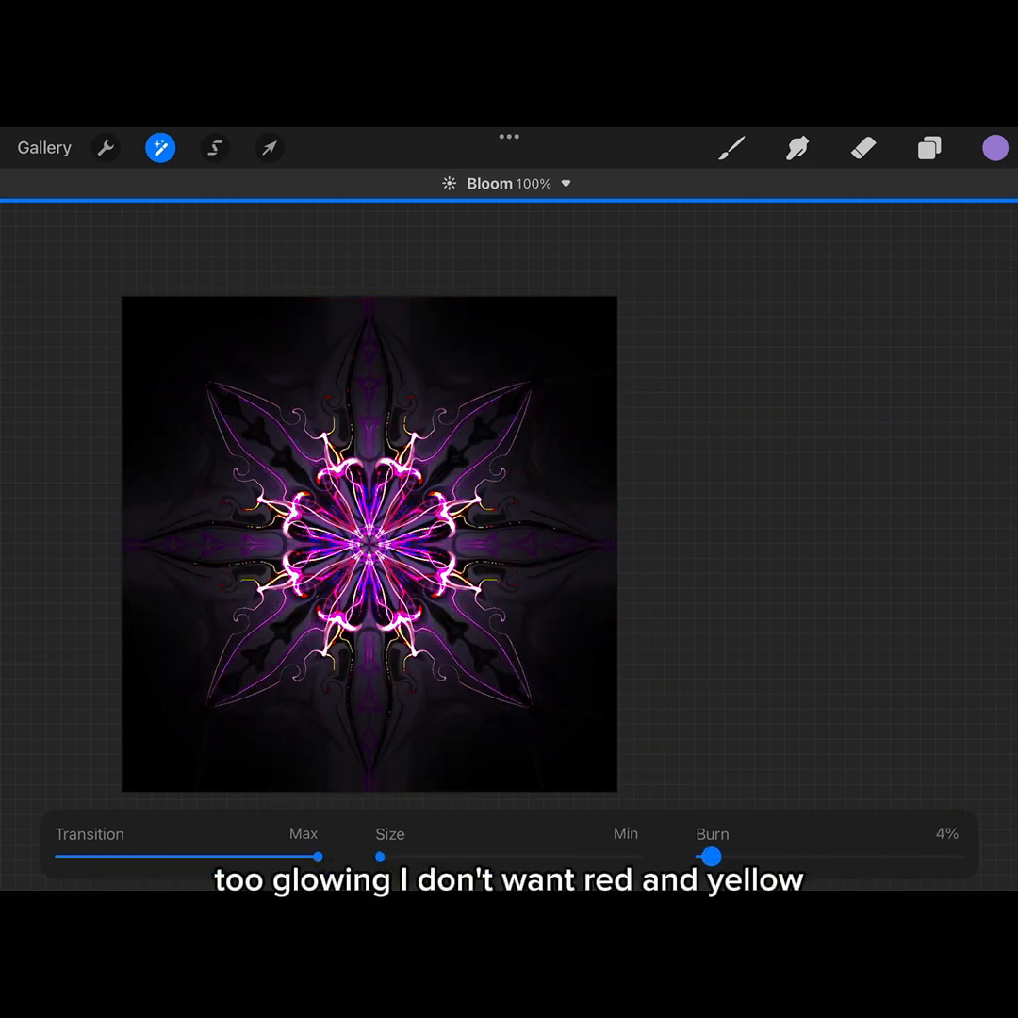
drag(713, 856, 701, 856)
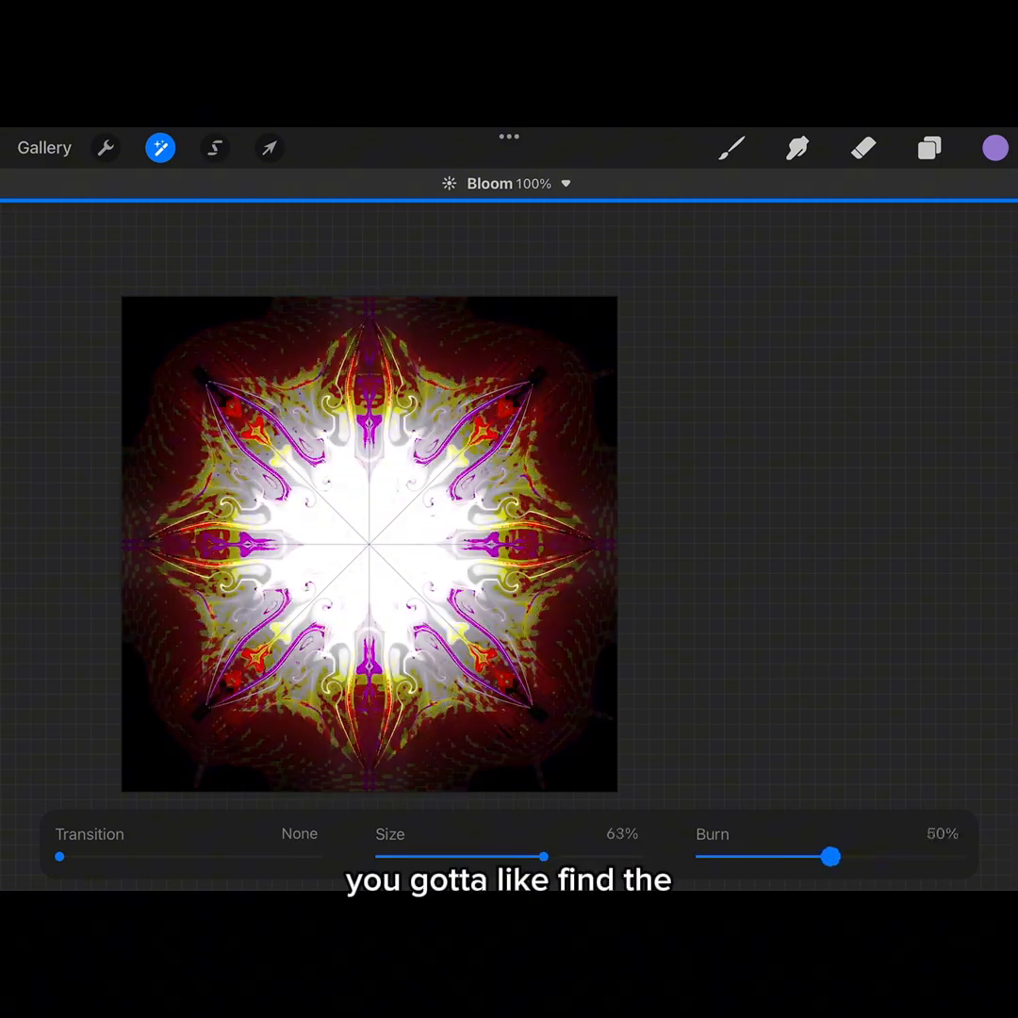
drag(829, 856, 697, 856)
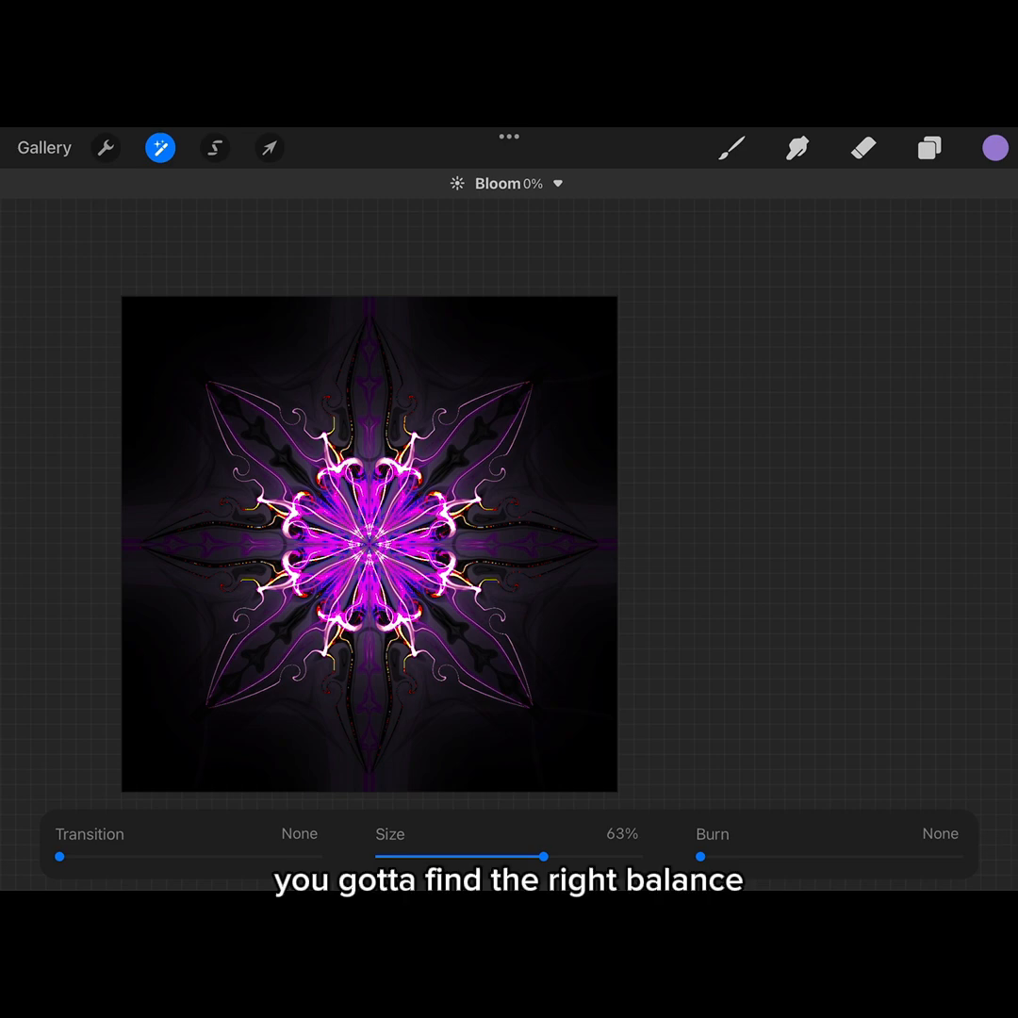
click(929, 147)
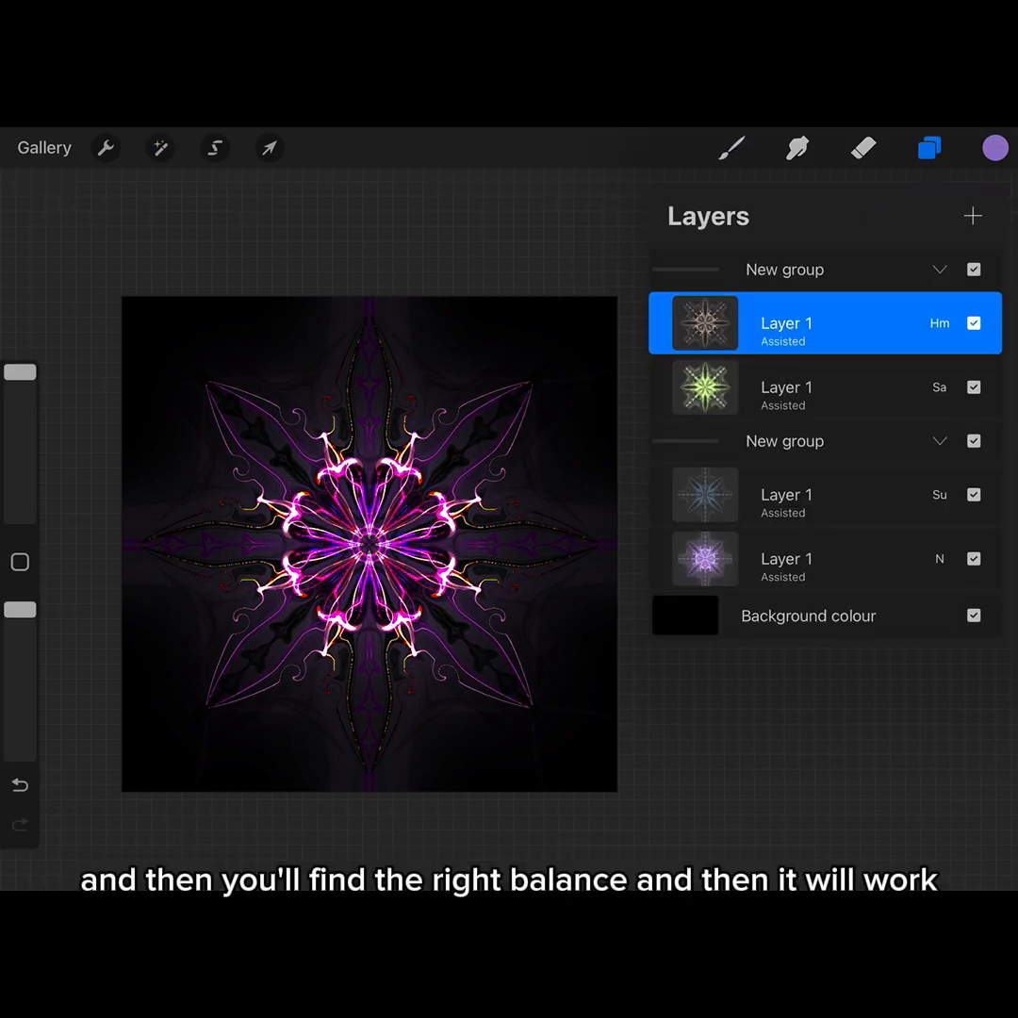
Step: View the untitled artwork's Canvas information from the Actions menu and dismiss it
click(105, 147)
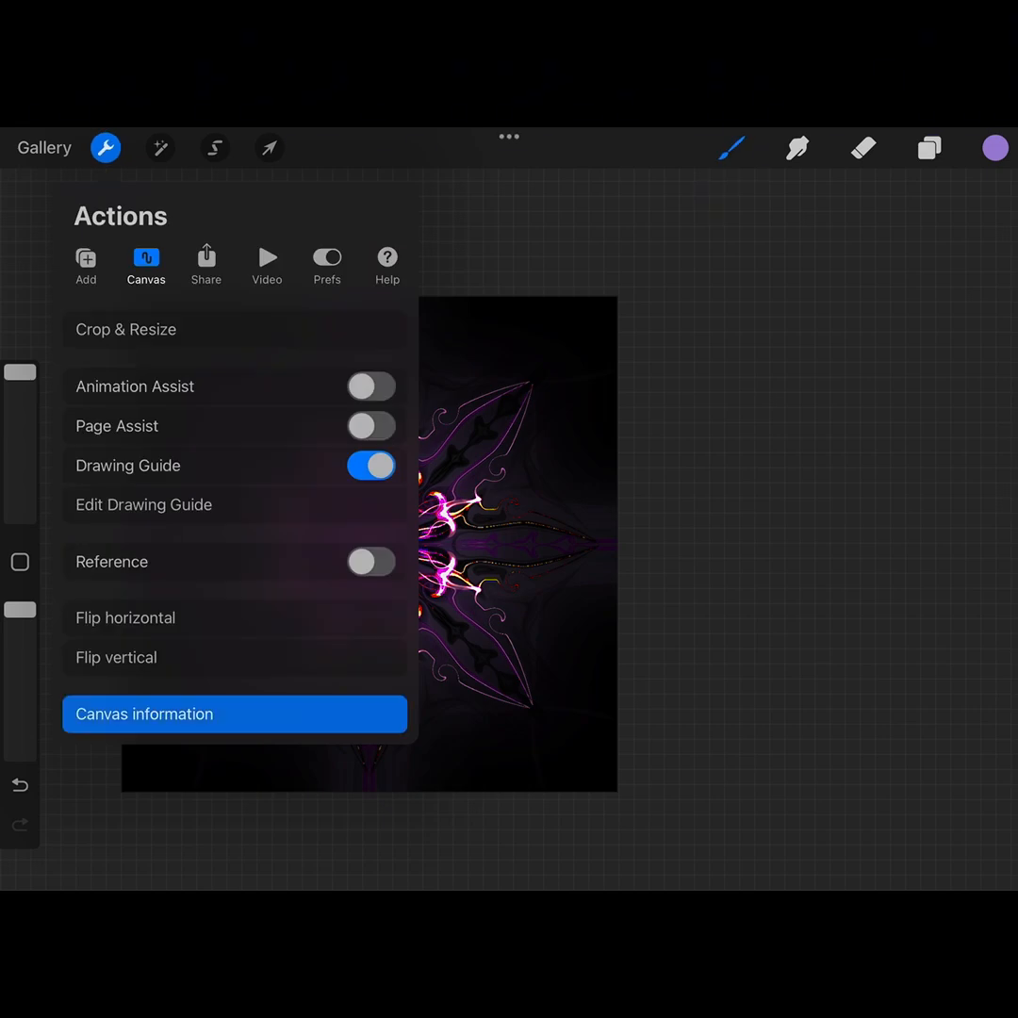
click(233, 713)
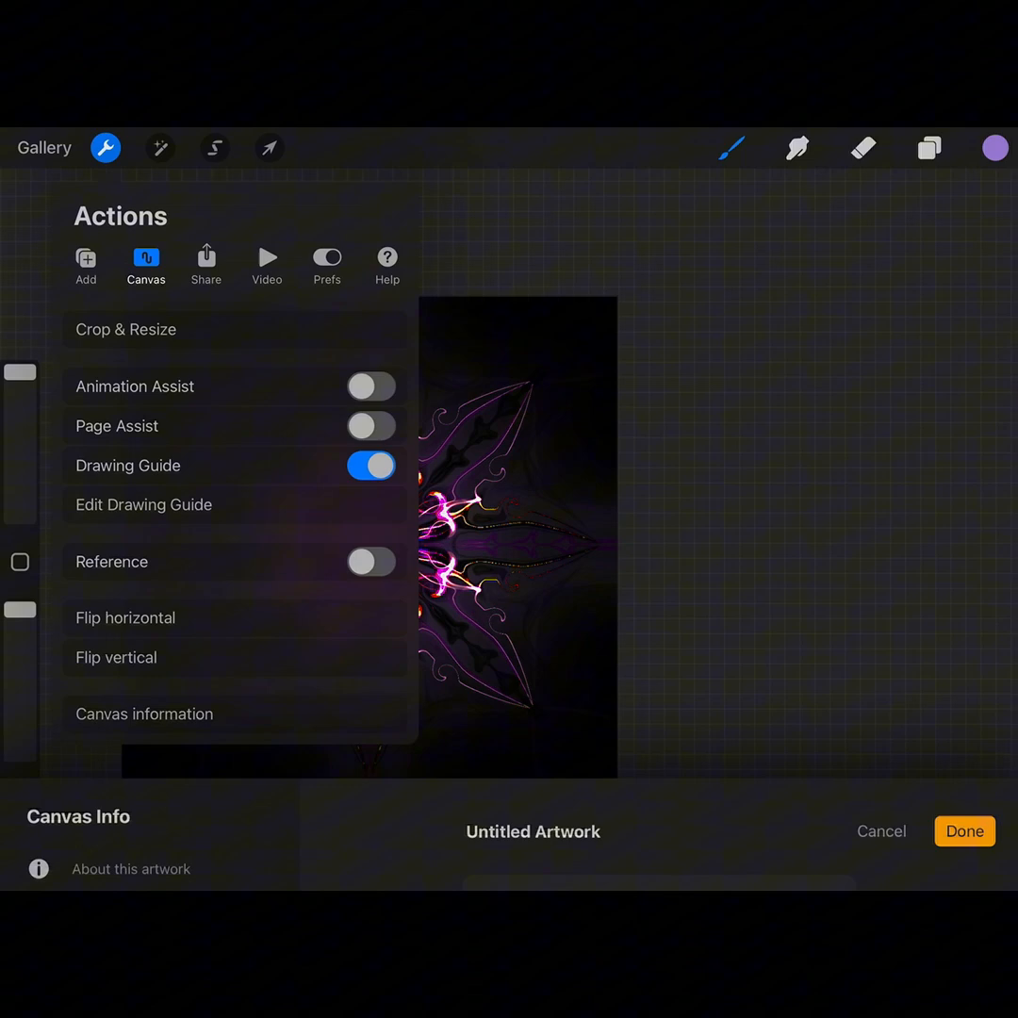
click(963, 829)
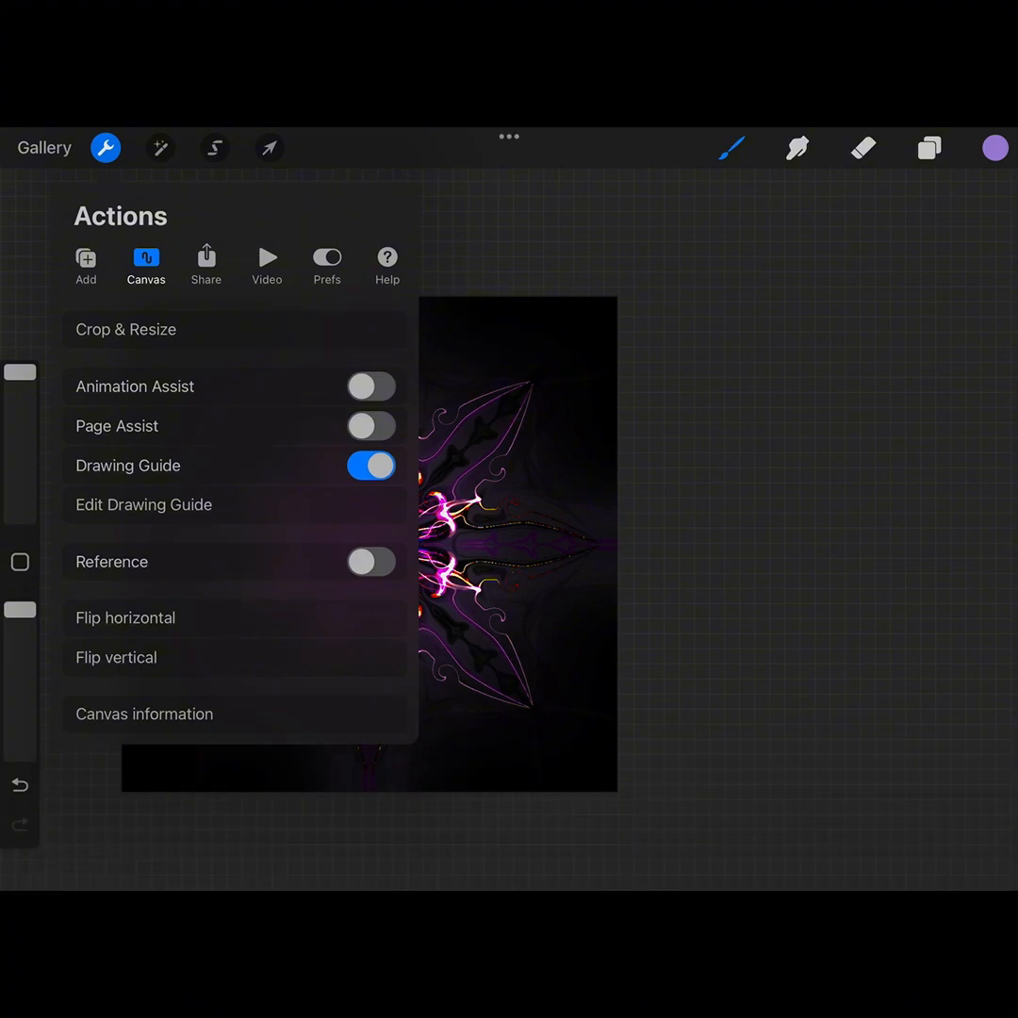